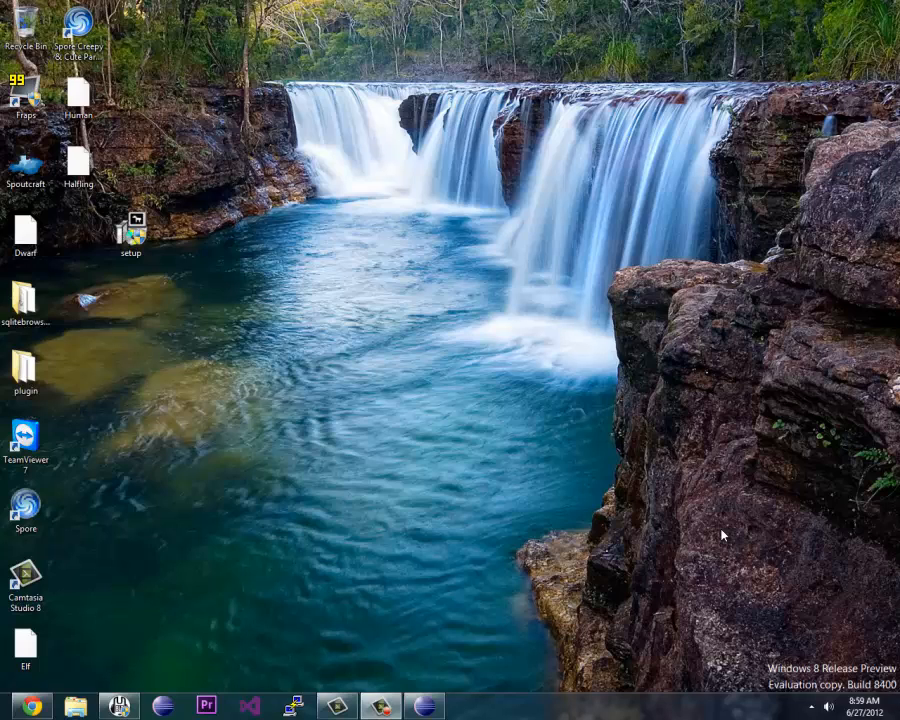
pyautogui.moveTo(664, 520)
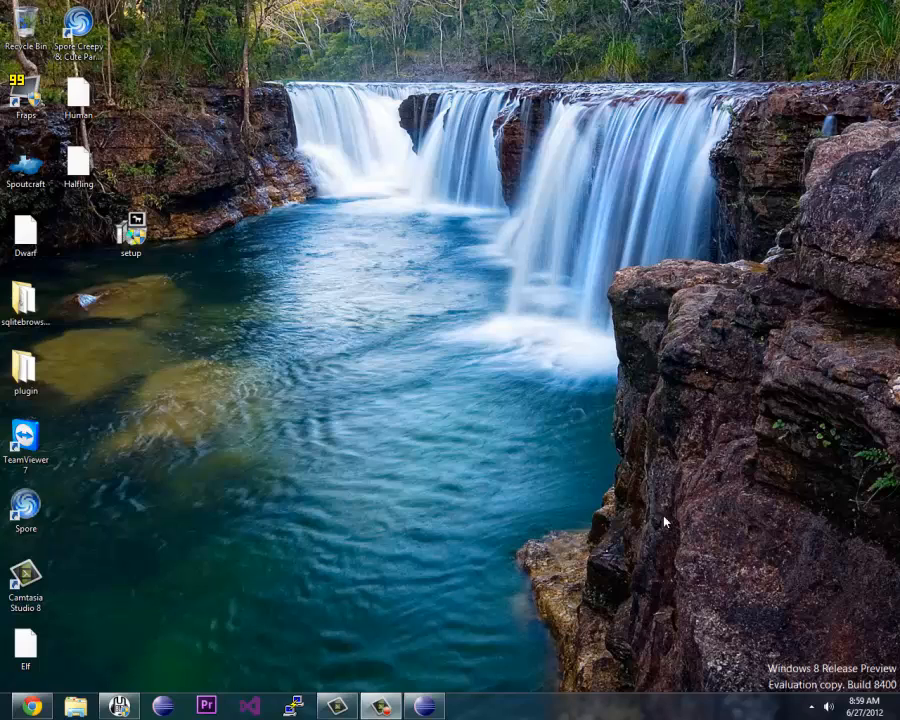
pyautogui.moveTo(640, 520)
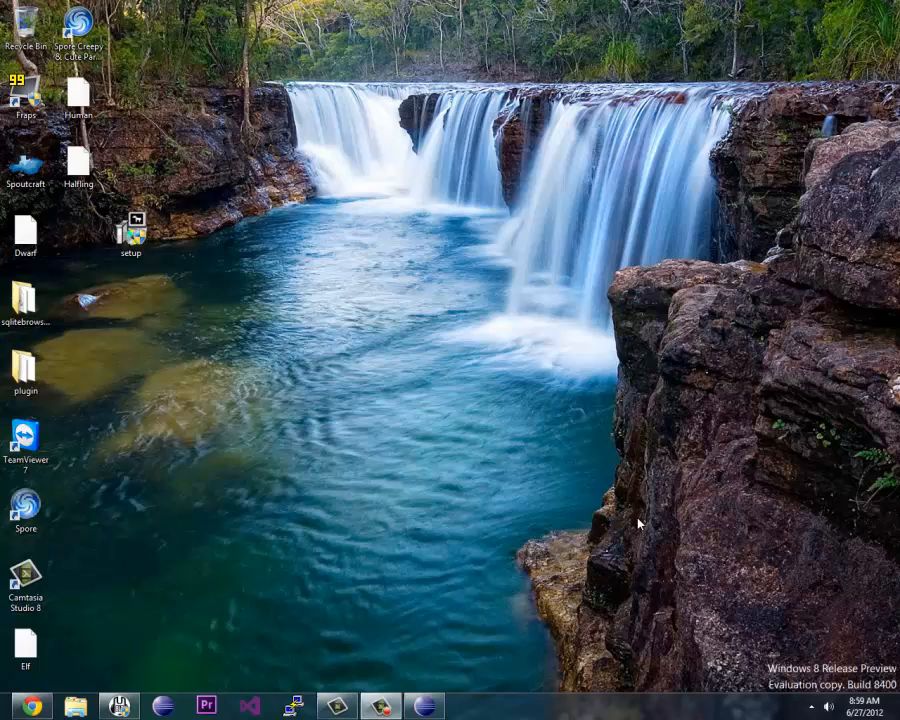
pyautogui.moveTo(550, 594)
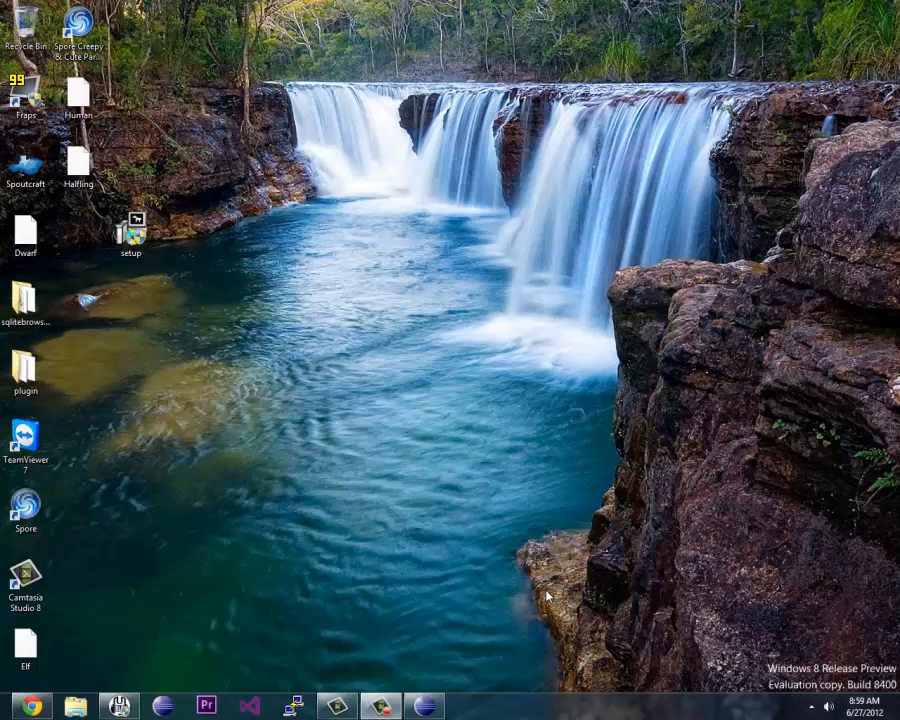
pyautogui.moveTo(540, 604)
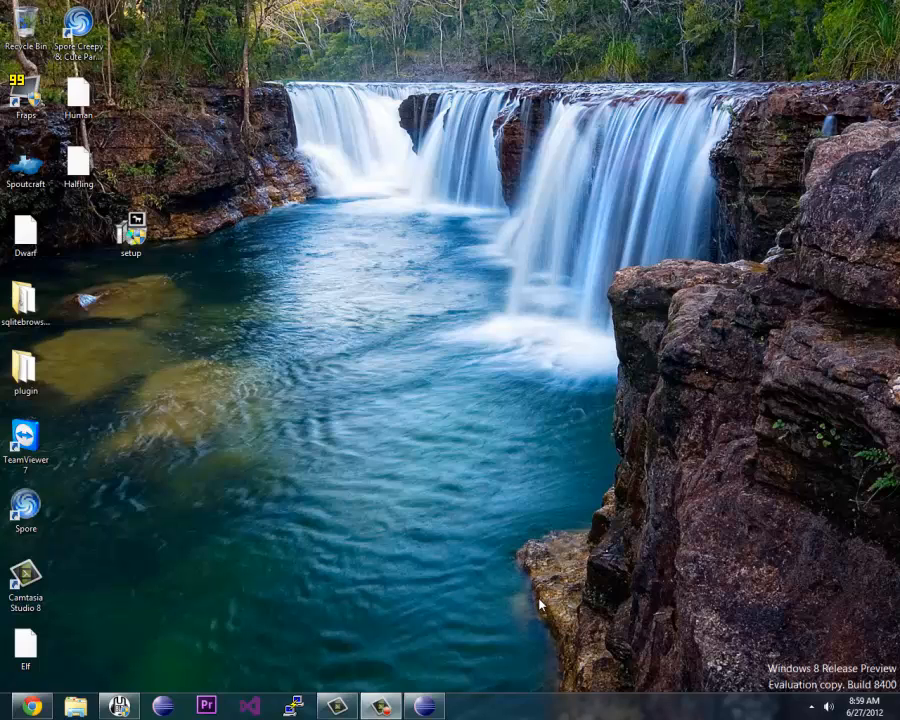
pyautogui.moveTo(440, 650)
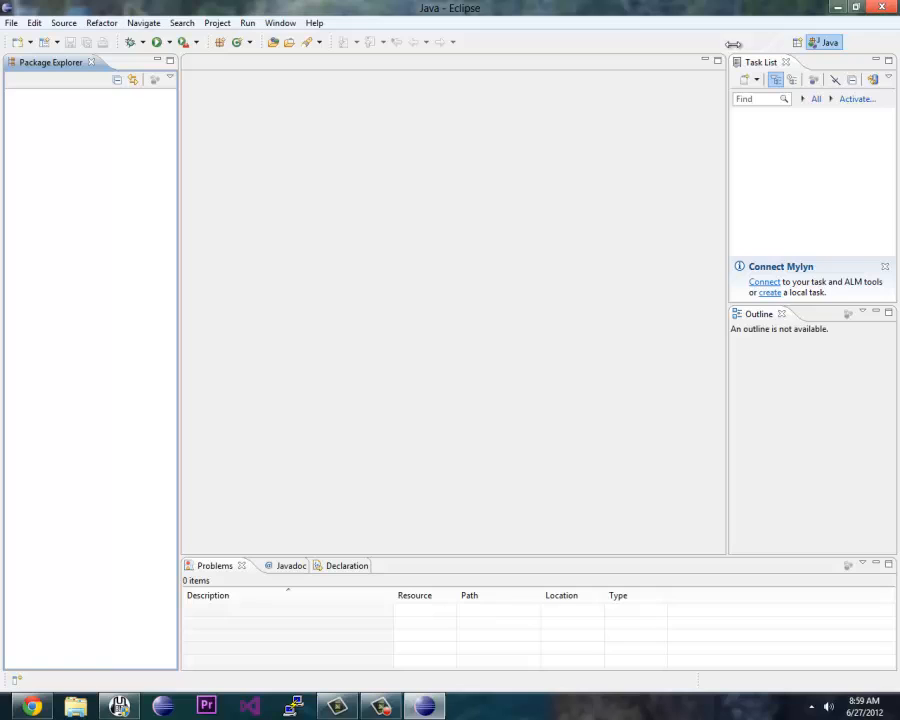
pyautogui.moveTo(528, 160)
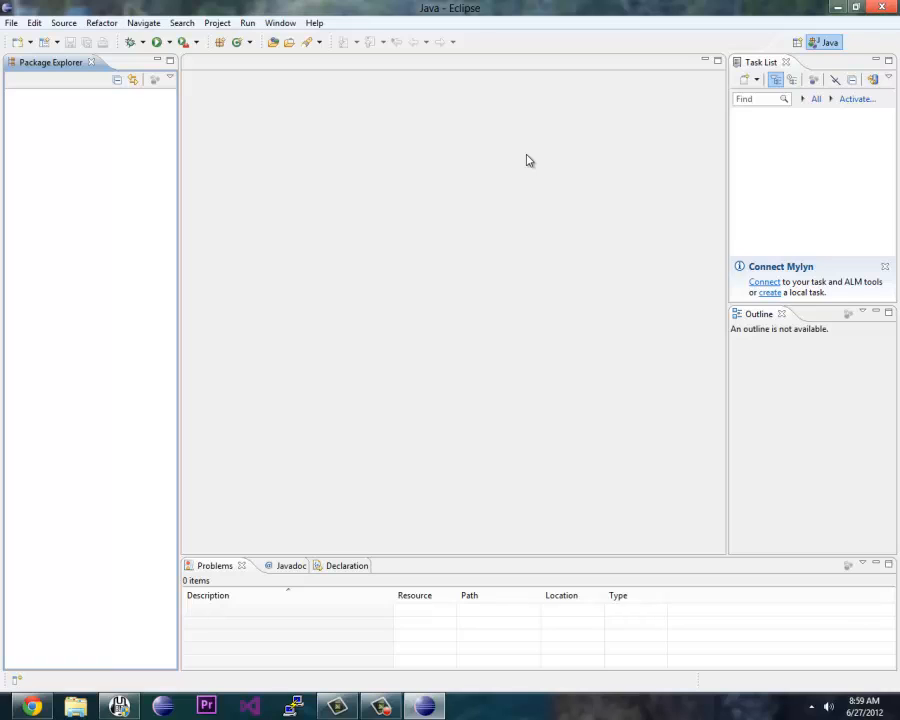
pyautogui.moveTo(200, 228)
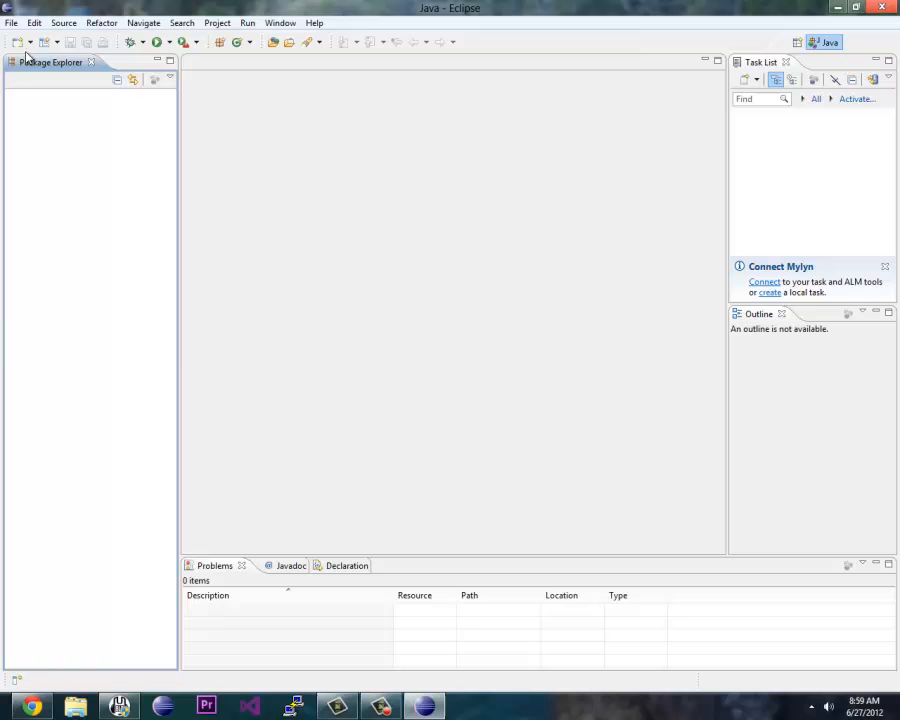
# Step: Switch Eclipse to another workspace folder chosen through Browse and relaunch on the Welcome screen
pyautogui.click(12, 22)
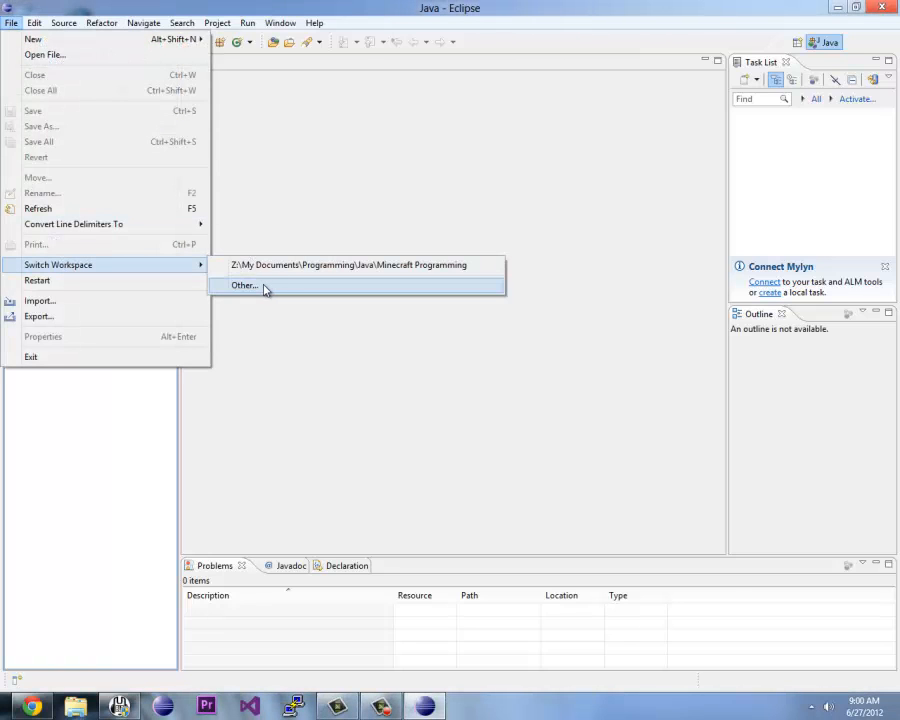
pyautogui.click(244, 284)
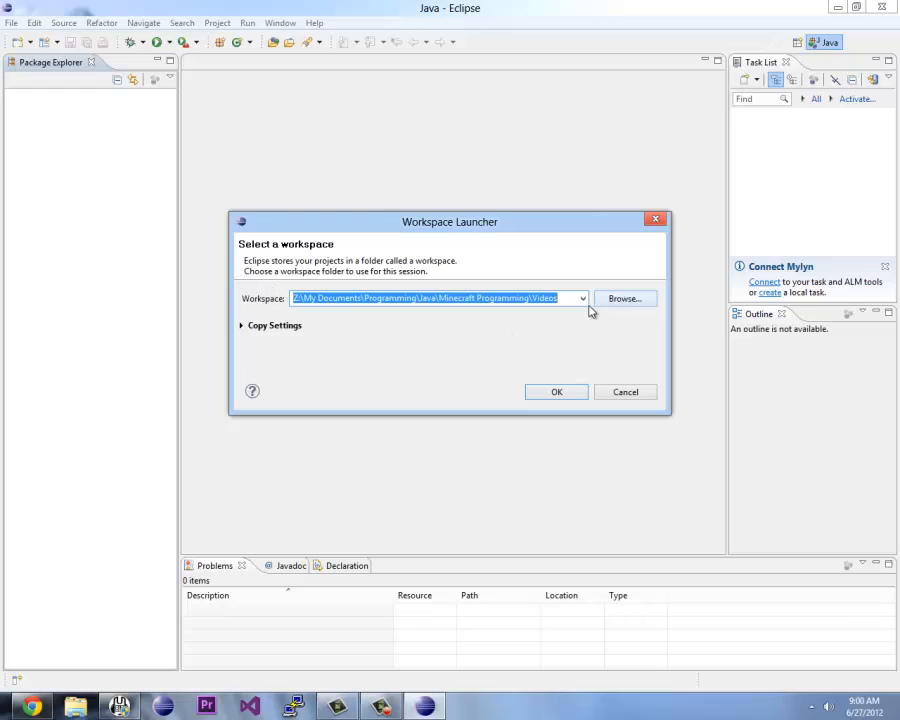
pyautogui.click(624, 298)
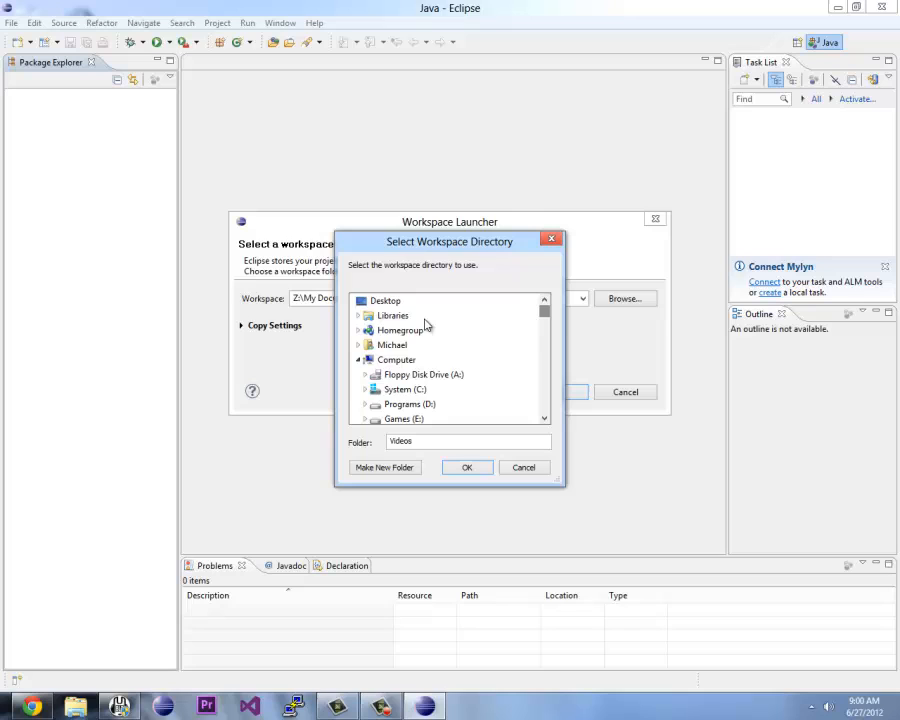
pyautogui.click(466, 468)
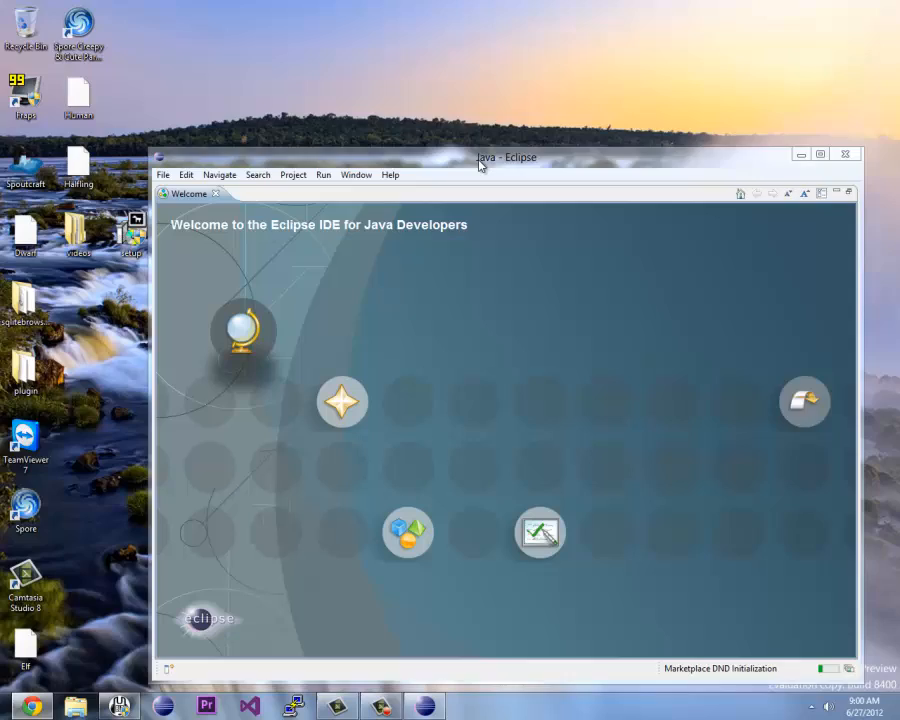
# Step: Maximize the Eclipse window and pull down the Help menu commands
pyautogui.click(820, 154)
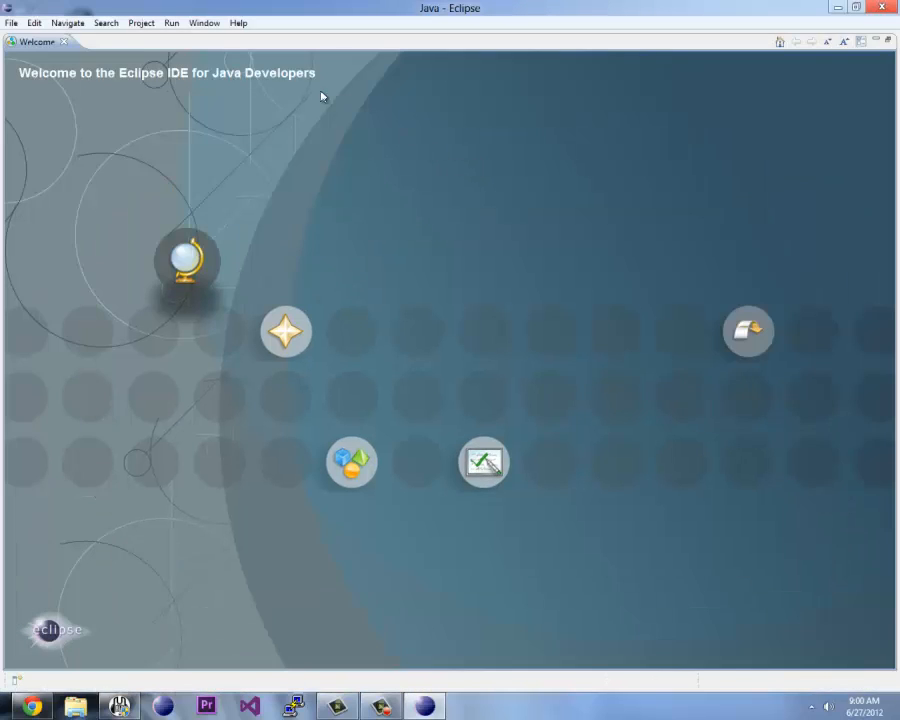
pyautogui.moveTo(532, 136)
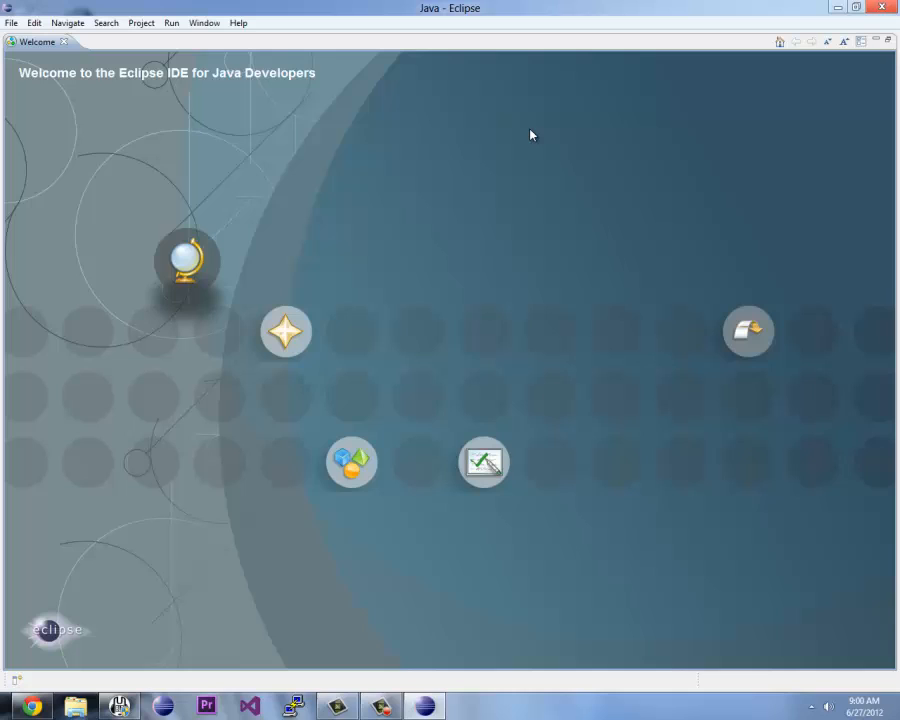
pyautogui.moveTo(304, 96)
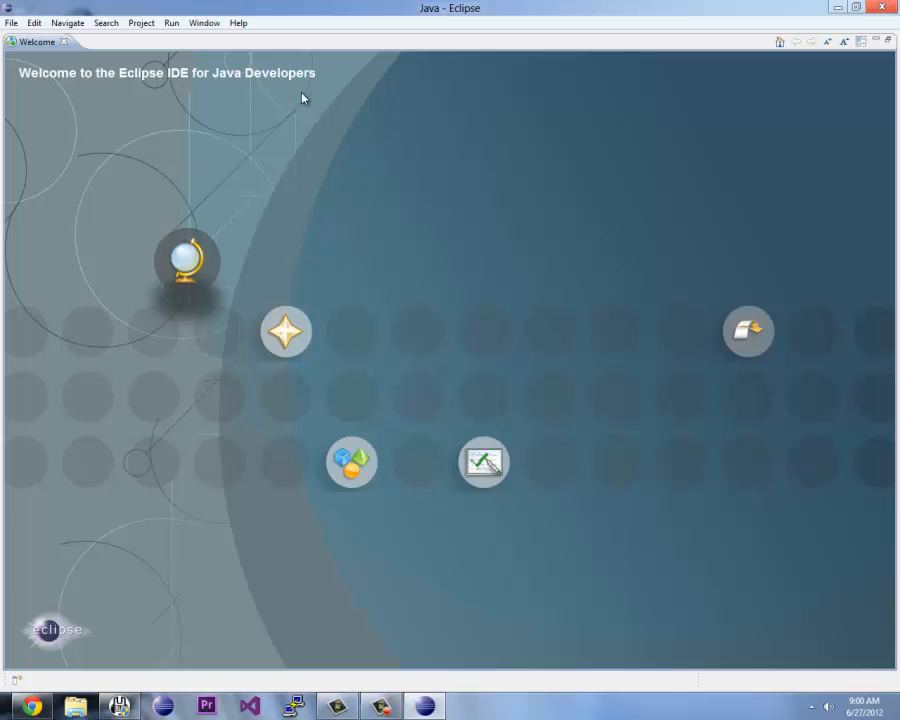
pyautogui.click(238, 22)
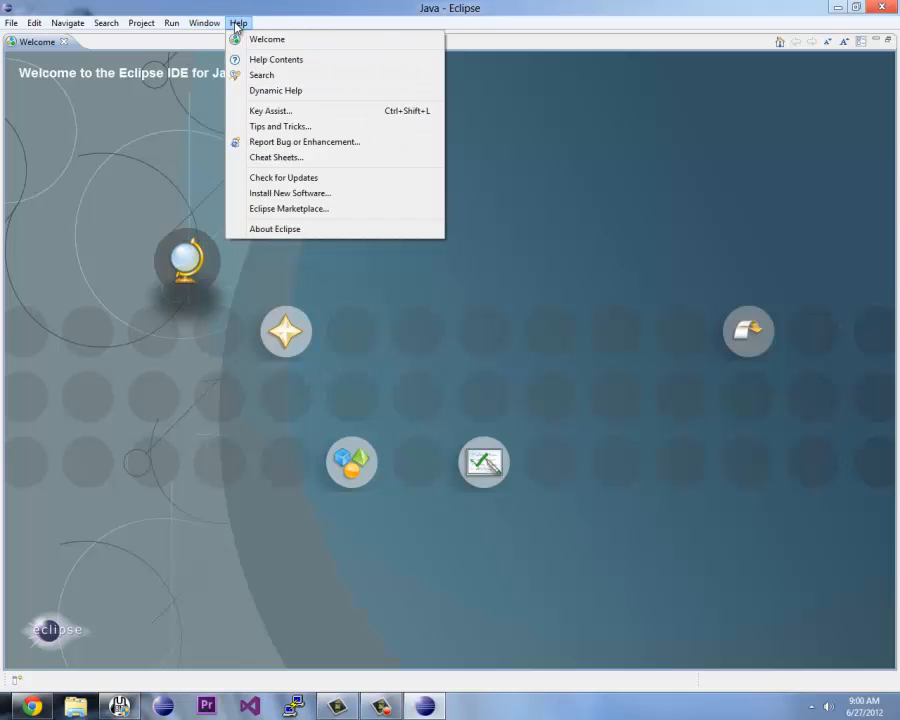
pyautogui.moveTo(288, 192)
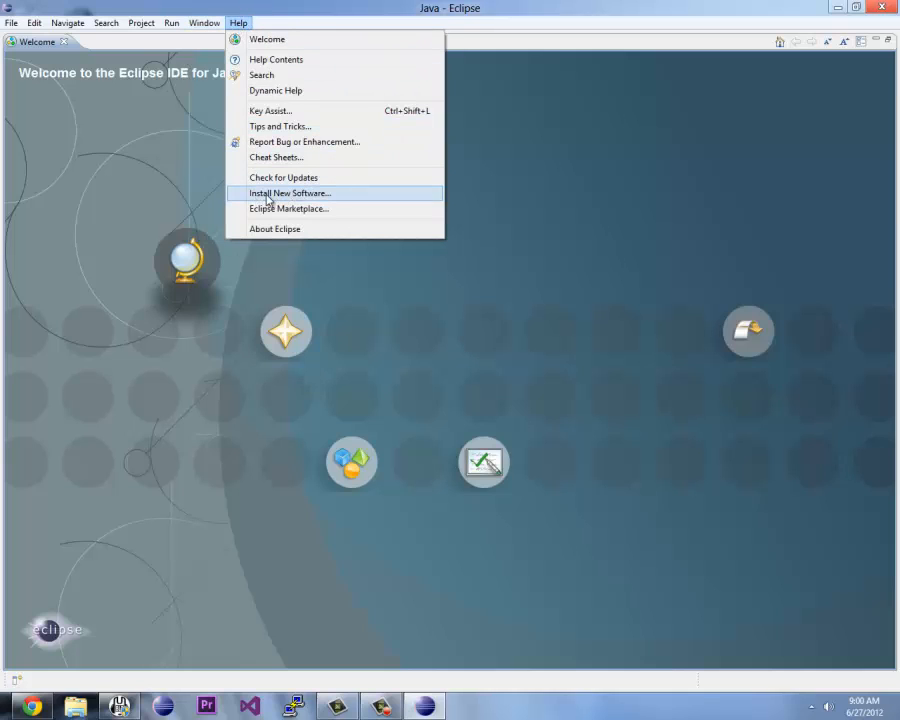
# Step: In Install New Software, pick the Indigo site, filter 'm2e' and tick m2e Maven Integration under Collaboration
pyautogui.click(288, 192)
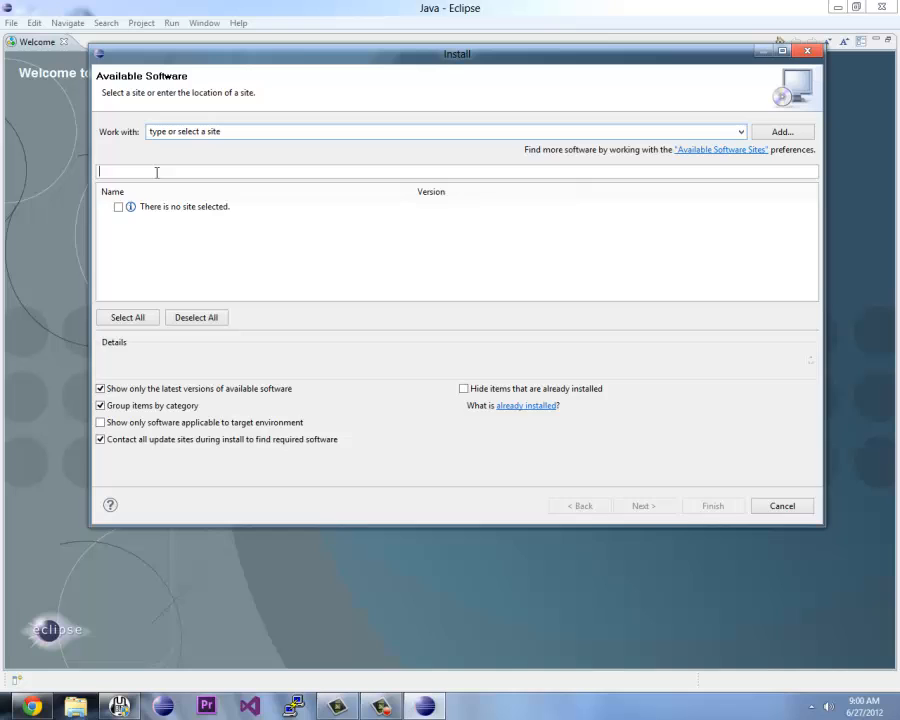
pyautogui.write('m')
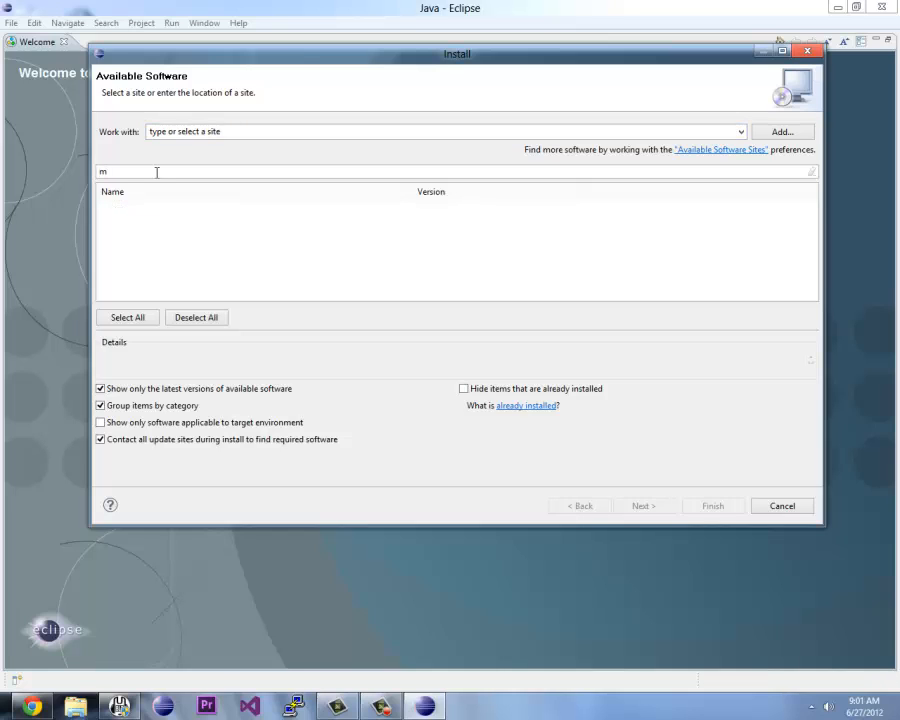
pyautogui.write('2e')
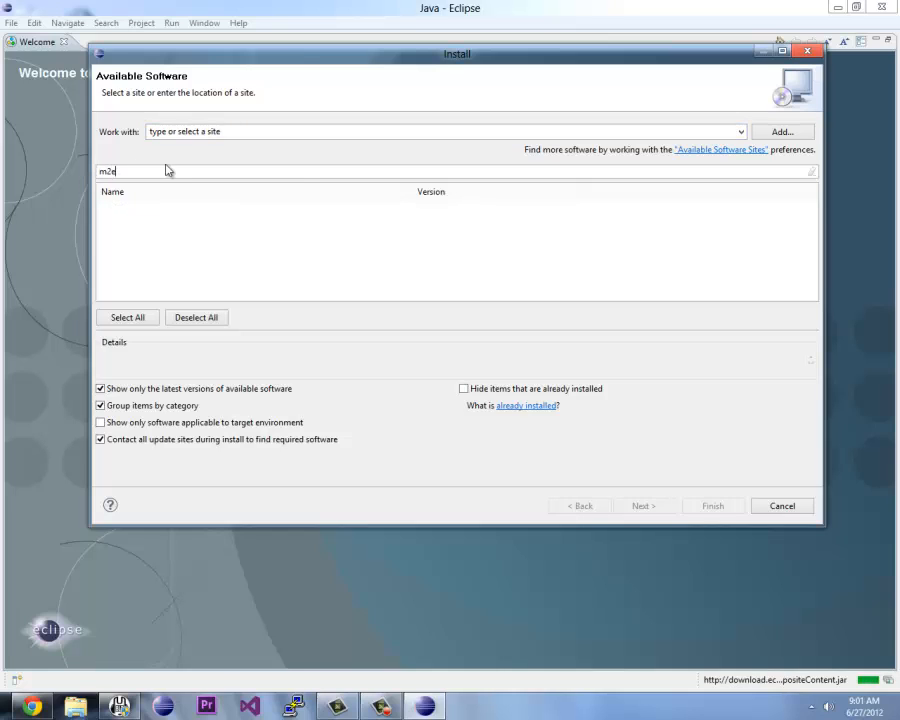
pyautogui.click(740, 132)
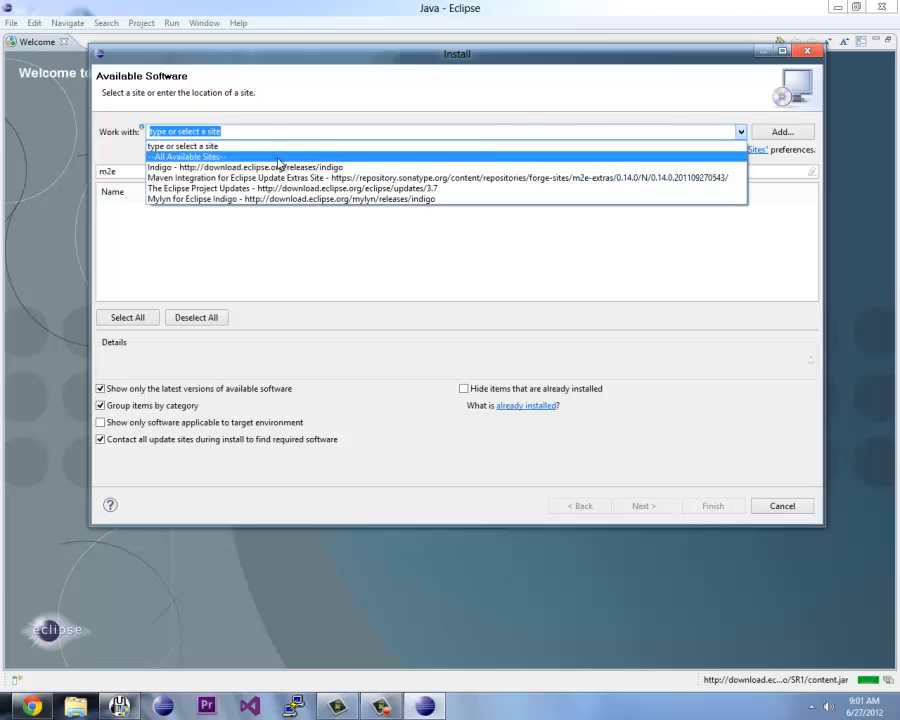
pyautogui.click(248, 168)
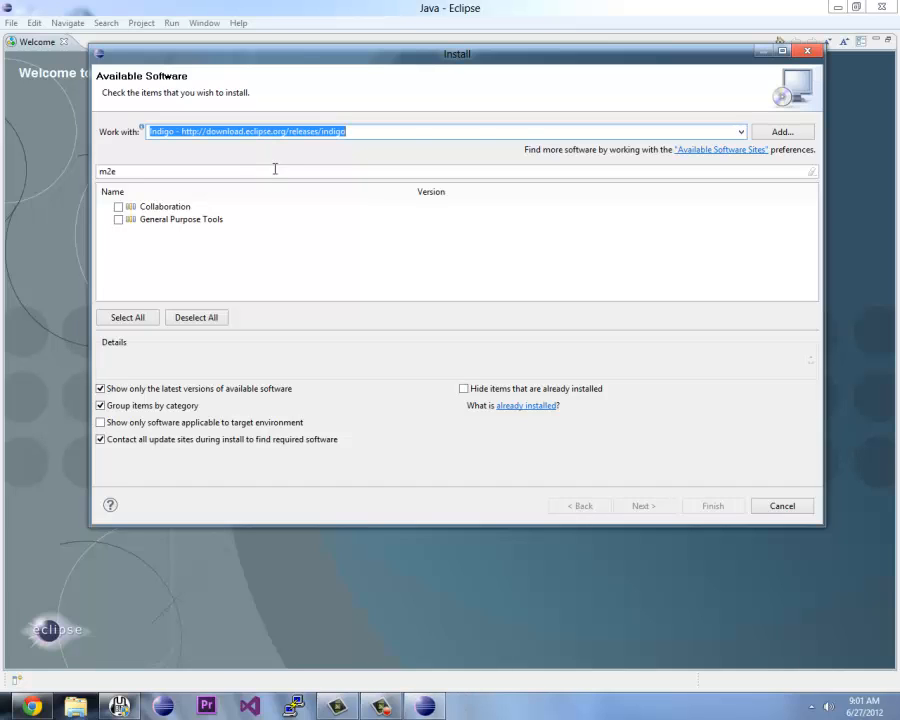
pyautogui.click(164, 206)
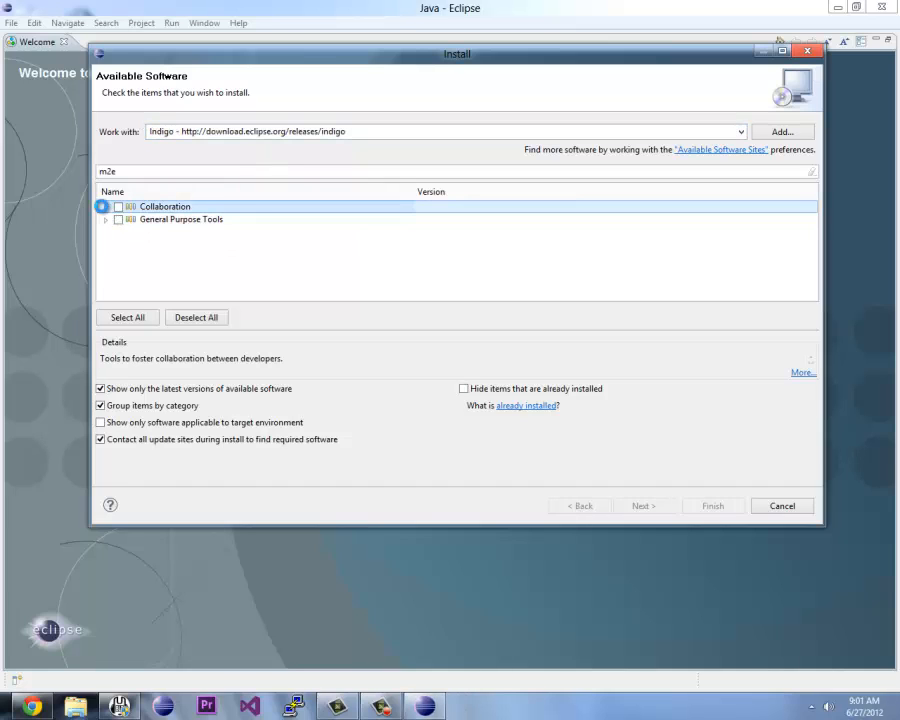
pyautogui.click(104, 206)
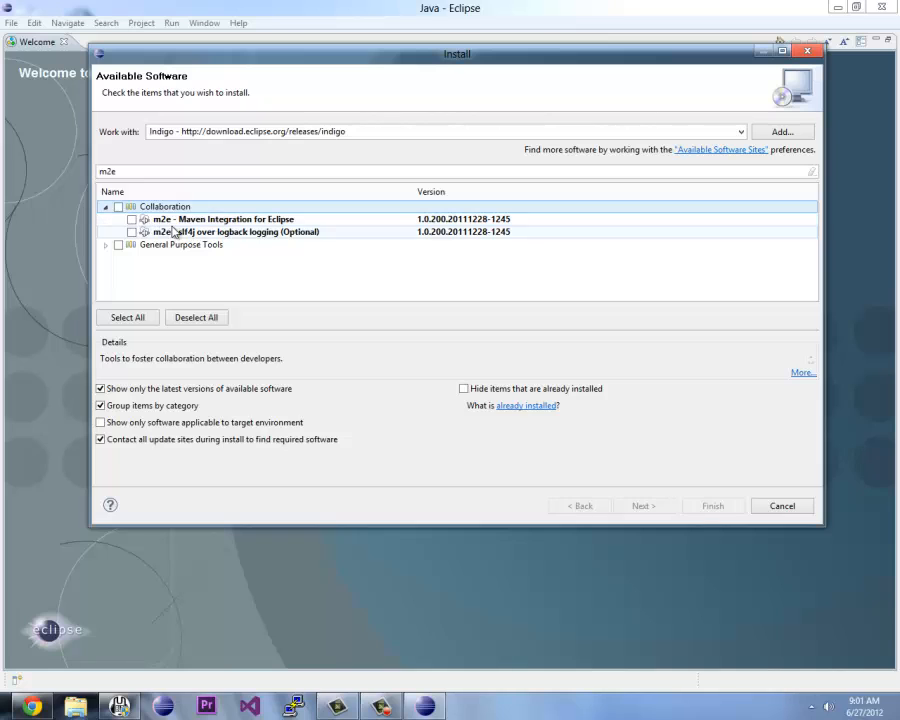
pyautogui.click(132, 218)
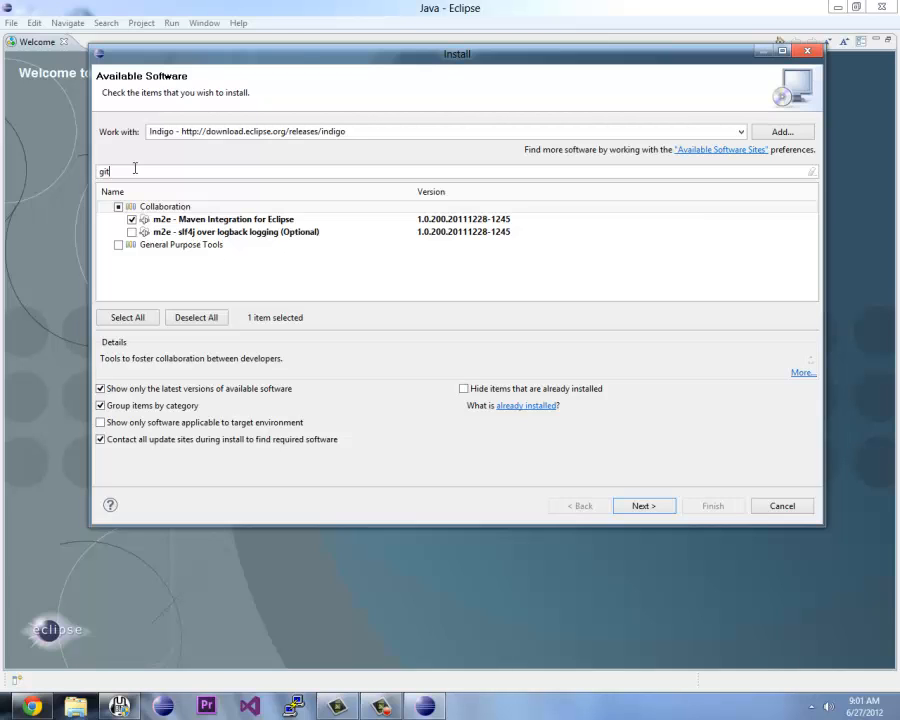
# Step: Filter for 'git', tick Eclipse EGit and continue to dependency calculation
pyautogui.write('git')
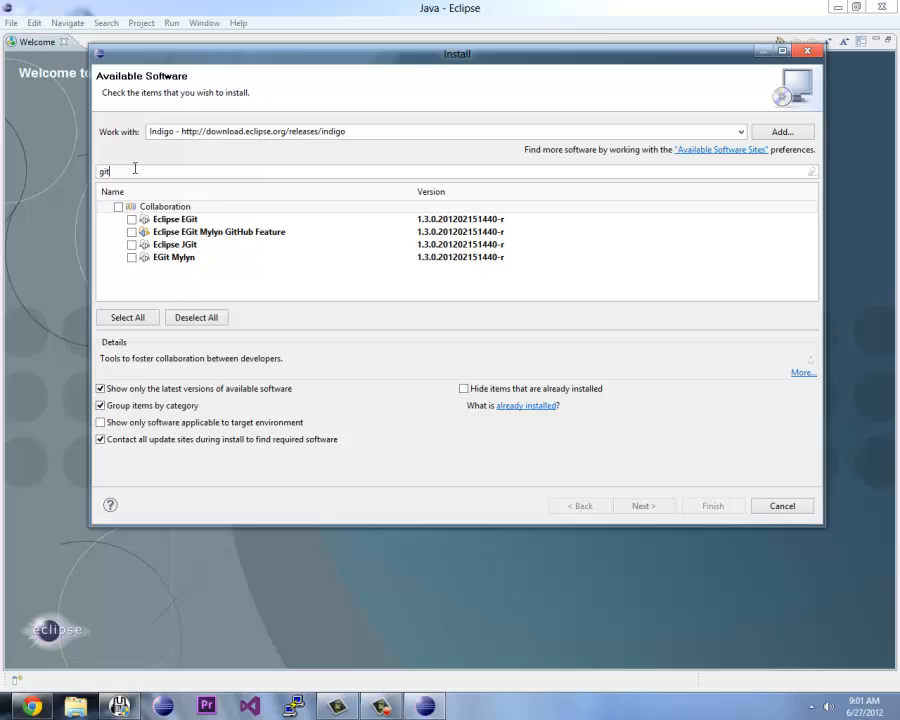
pyautogui.click(220, 232)
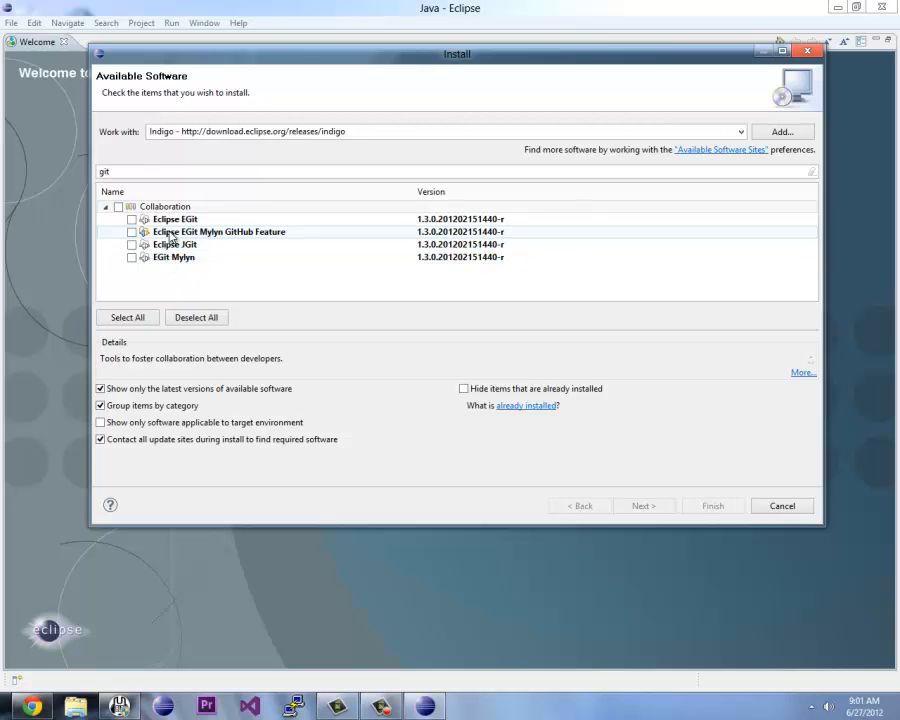
pyautogui.click(132, 218)
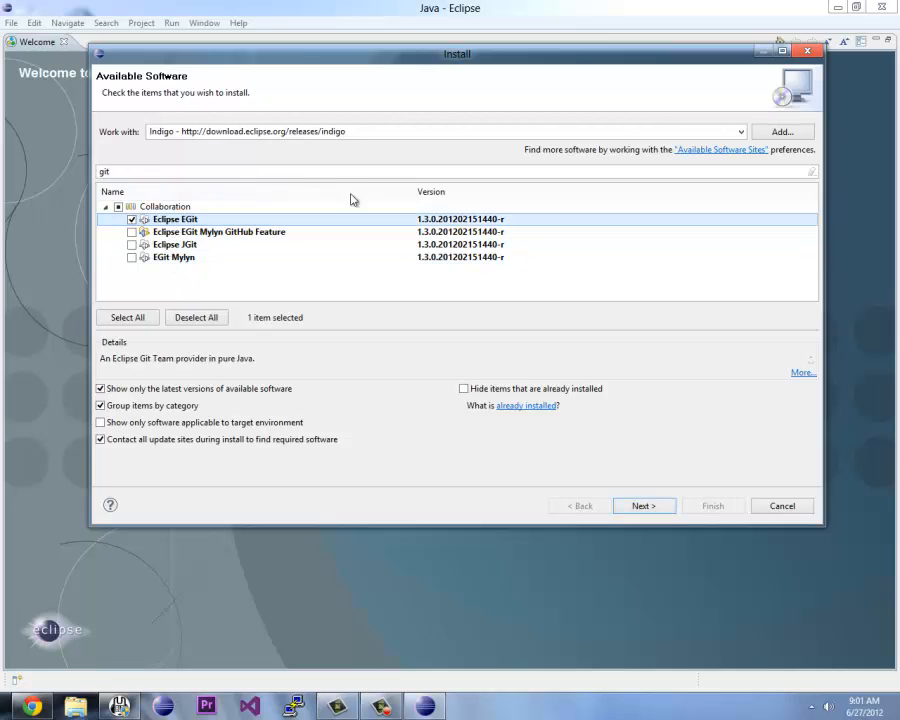
pyautogui.click(644, 504)
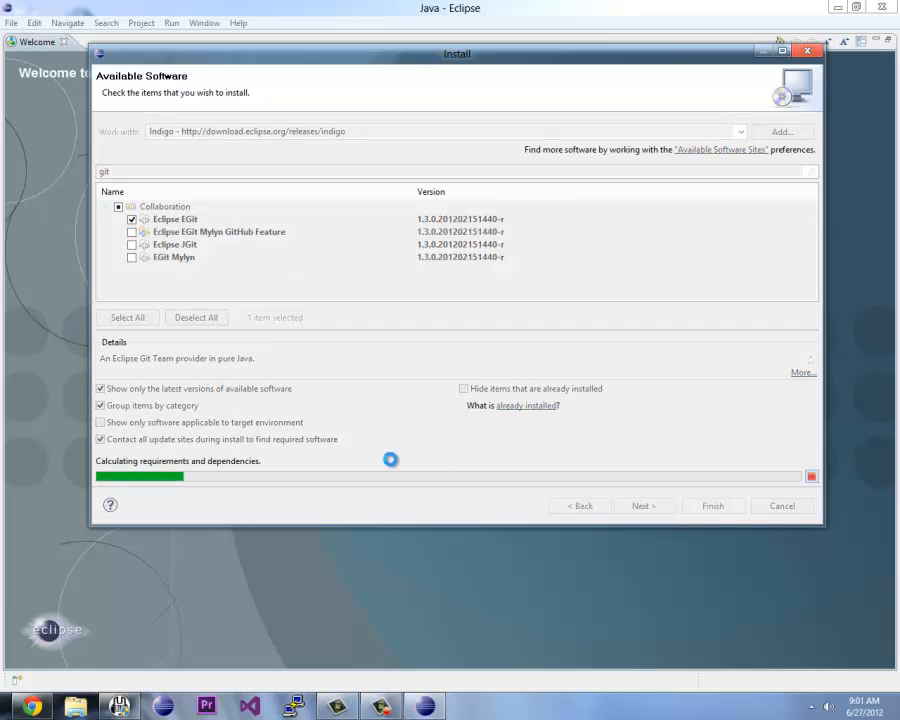
# Step: Review the Eclipse EGit install details and finish the installation
pyautogui.click(644, 504)
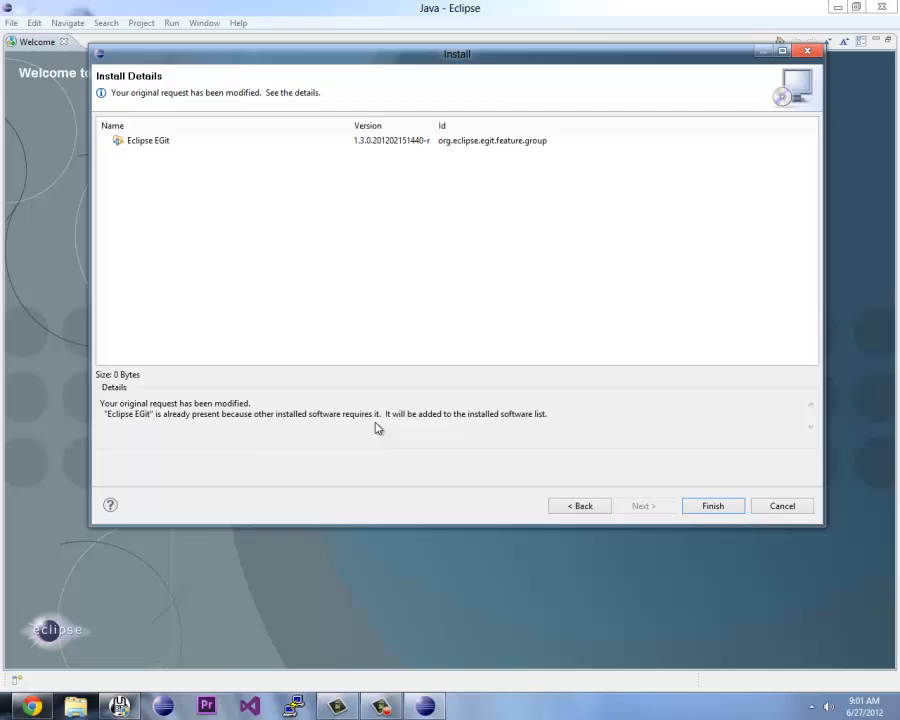
pyautogui.moveTo(248, 124)
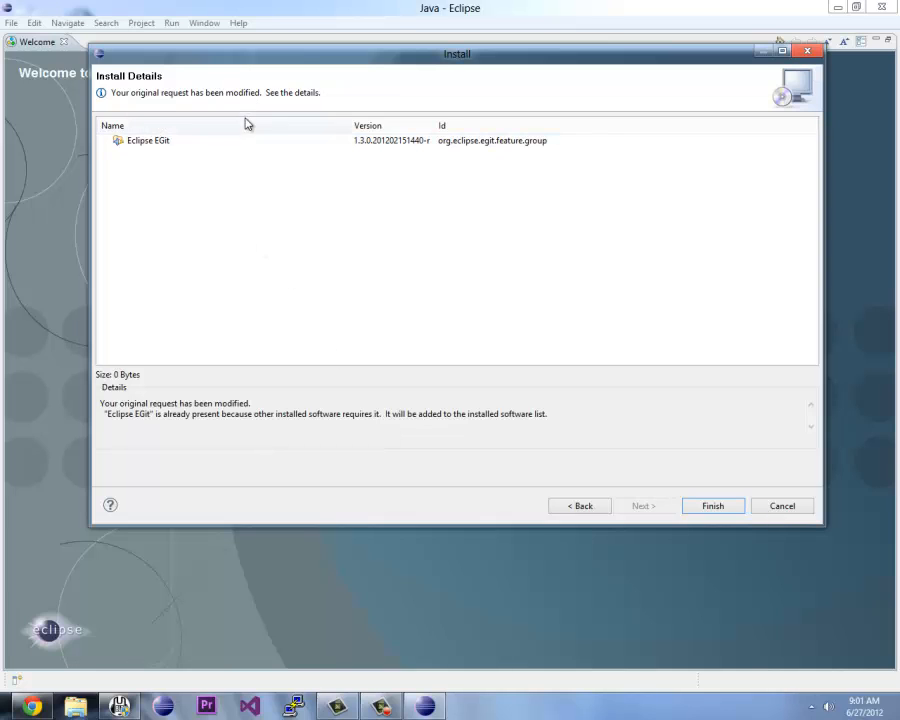
pyautogui.click(148, 140)
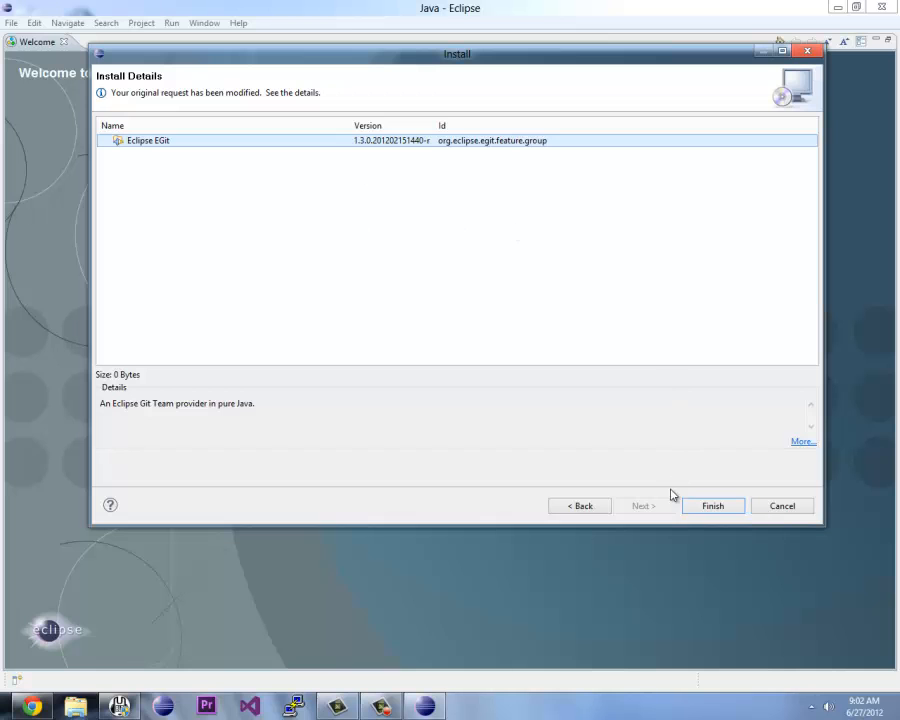
pyautogui.click(712, 504)
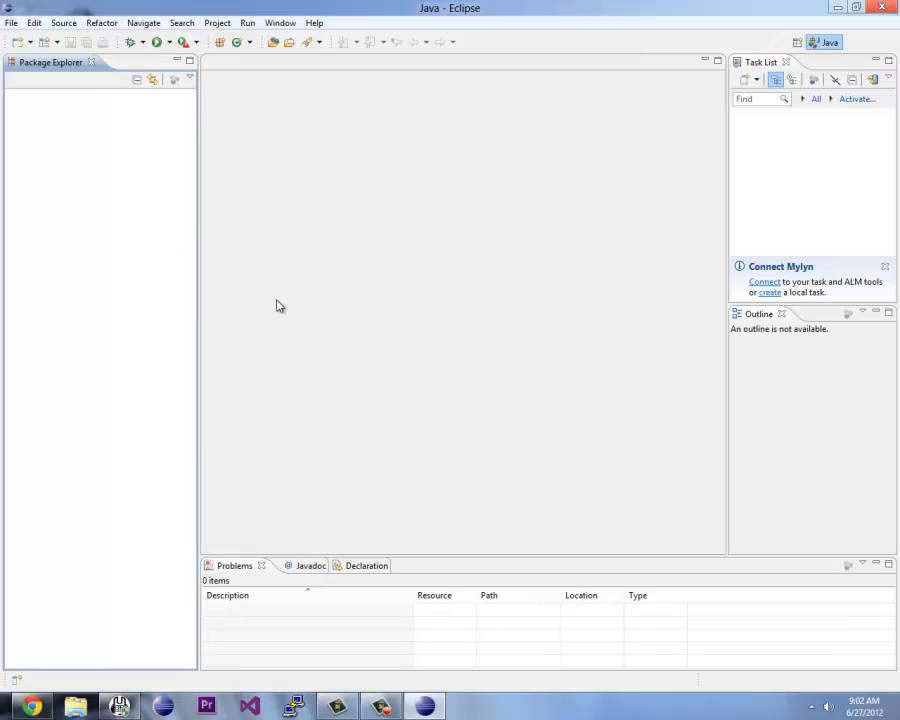
pyautogui.moveTo(122, 132)
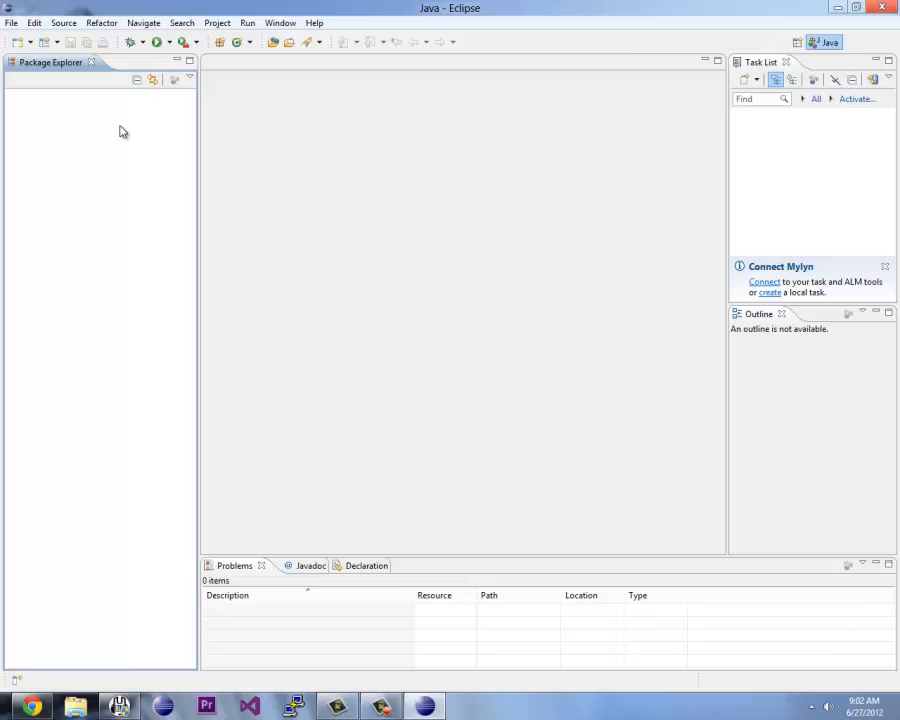
pyautogui.moveTo(128, 260)
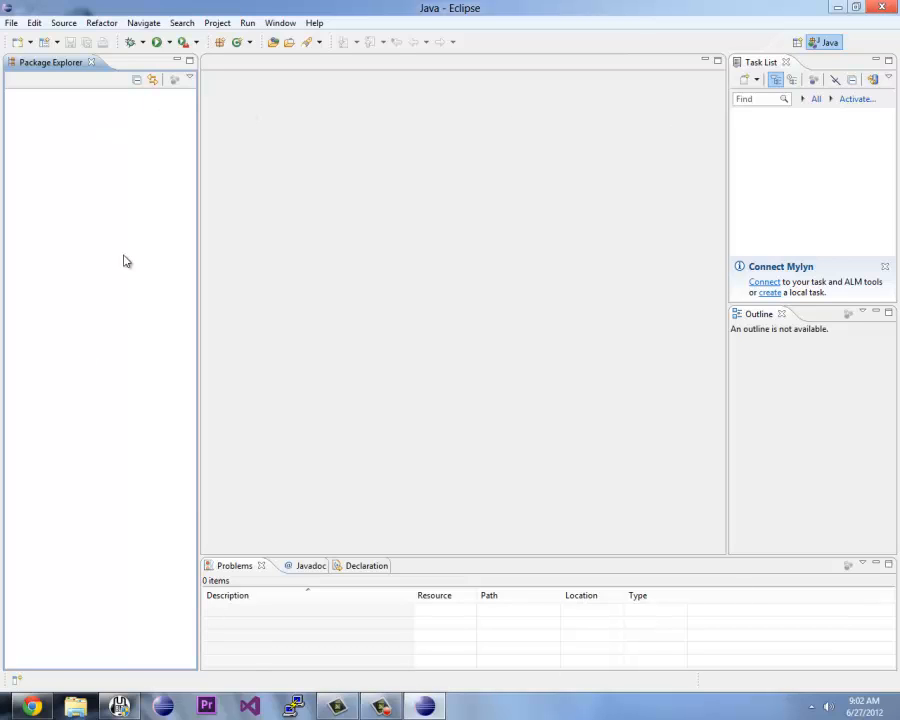
pyautogui.moveTo(70, 72)
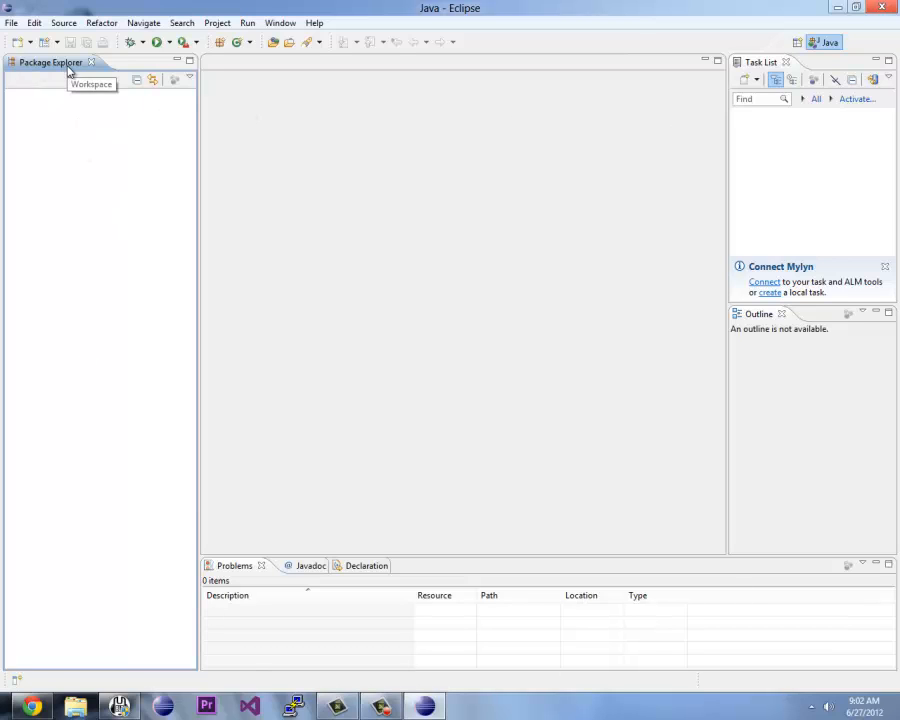
pyautogui.moveTo(114, 458)
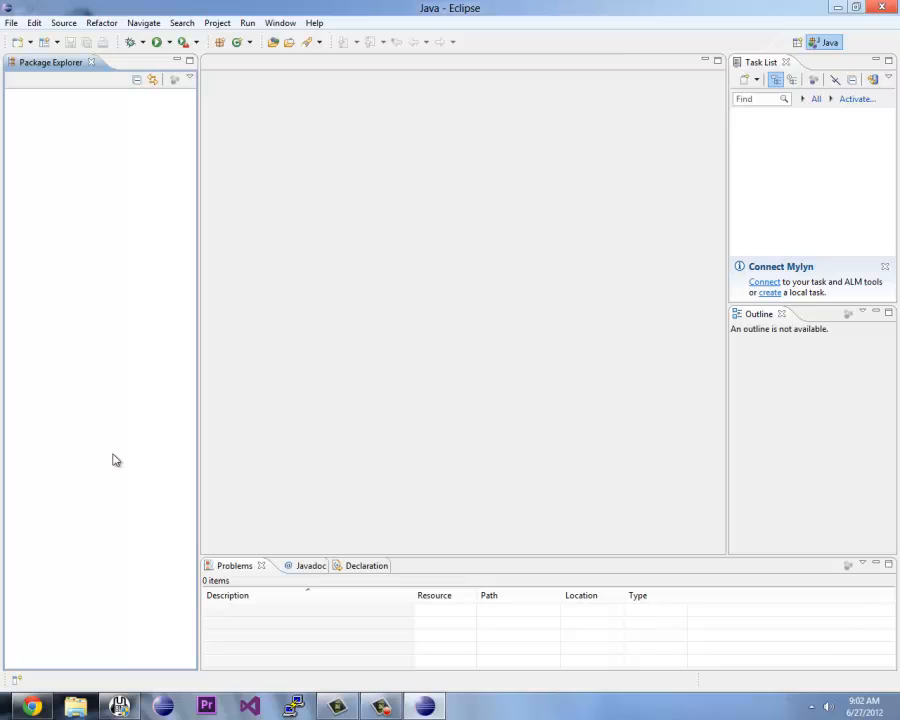
pyautogui.moveTo(268, 464)
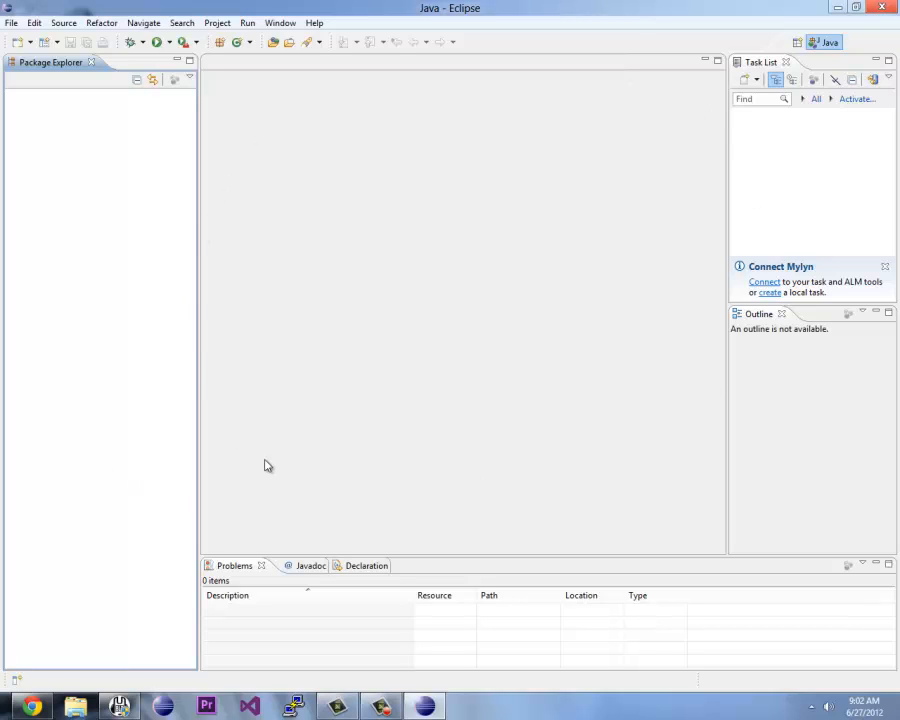
pyautogui.moveTo(364, 52)
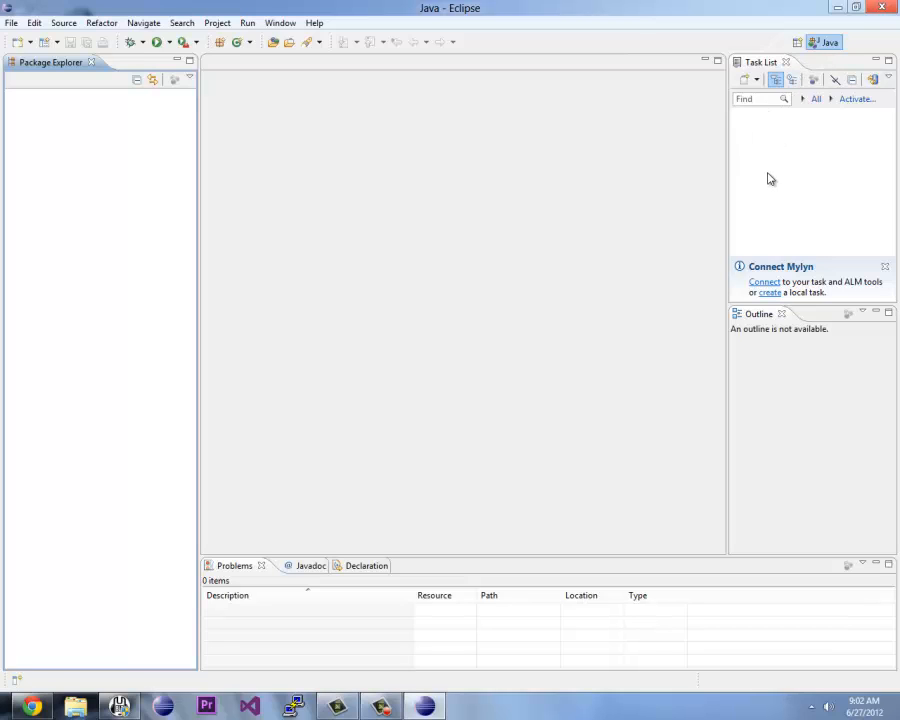
pyautogui.moveTo(846, 188)
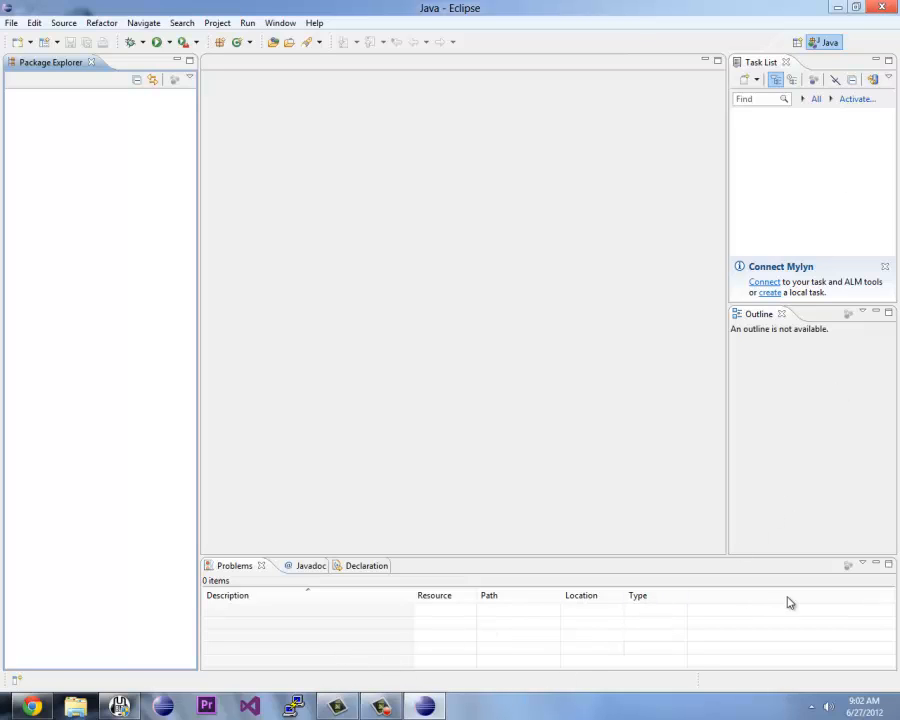
pyautogui.moveTo(310, 636)
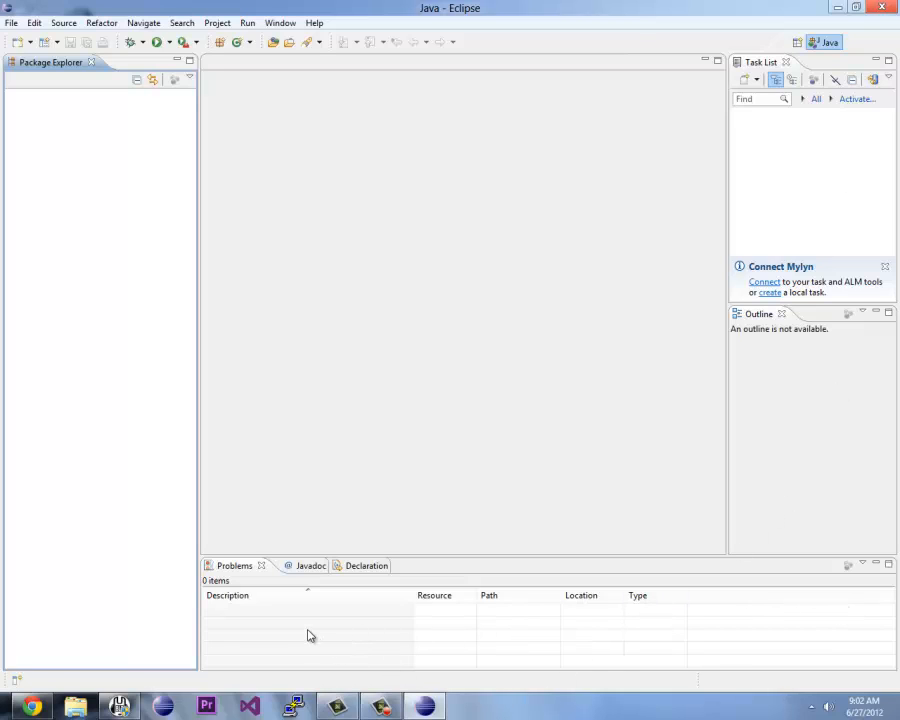
pyautogui.moveTo(320, 636)
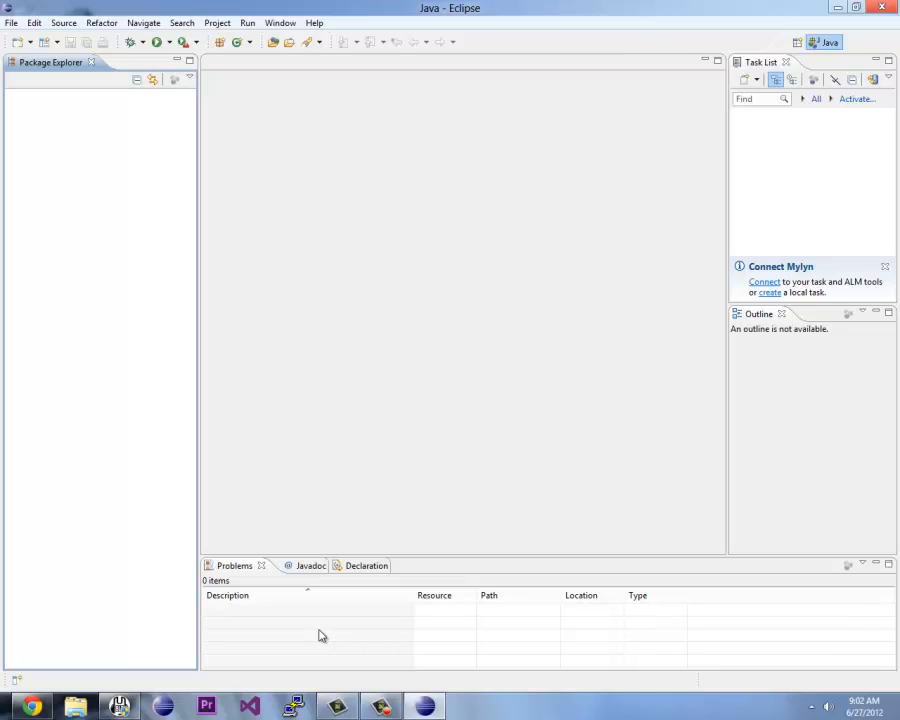
# Step: Show the Git Repositories view from Window > Show View > Other and dismiss the home directory notice
pyautogui.click(280, 22)
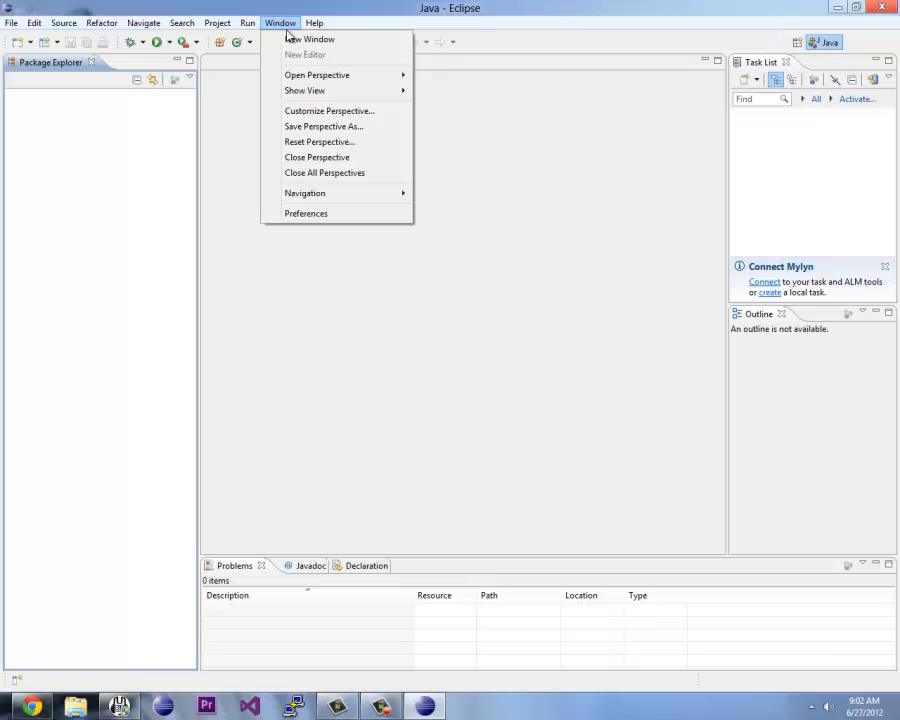
pyautogui.click(304, 90)
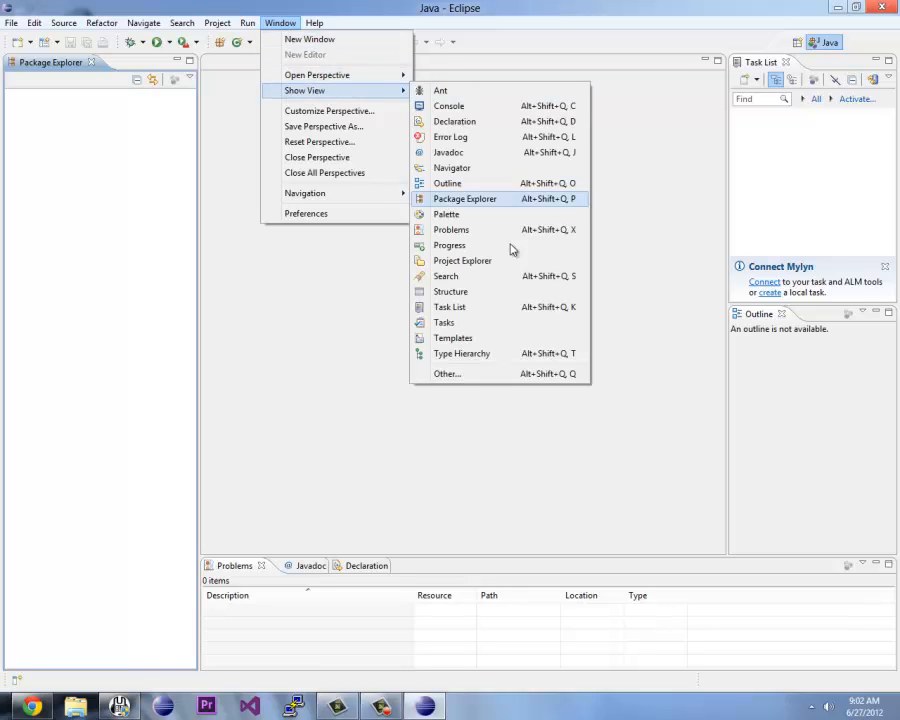
pyautogui.click(448, 374)
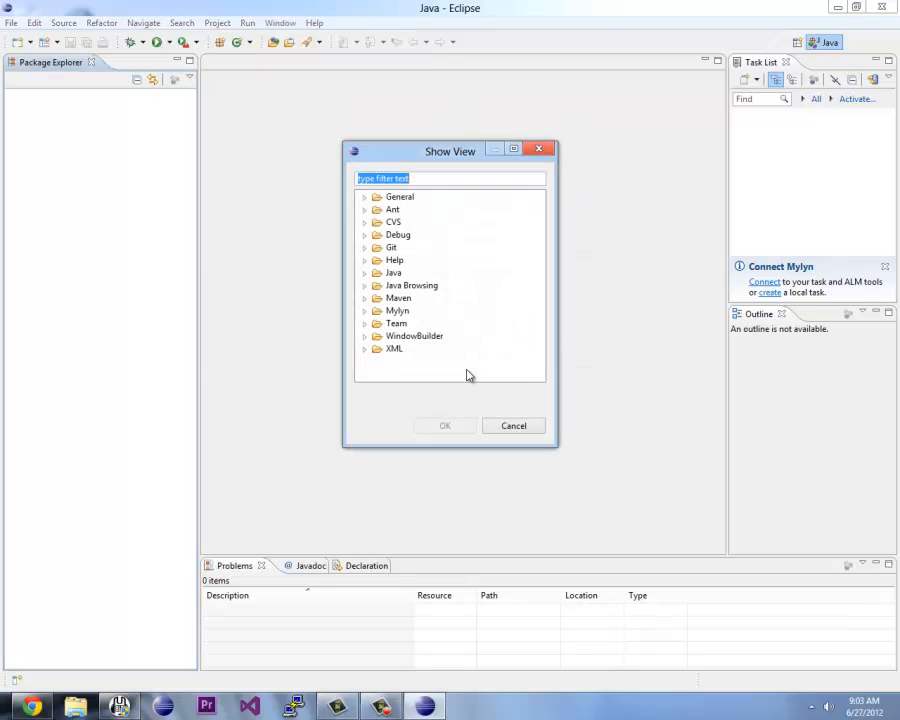
pyautogui.click(364, 248)
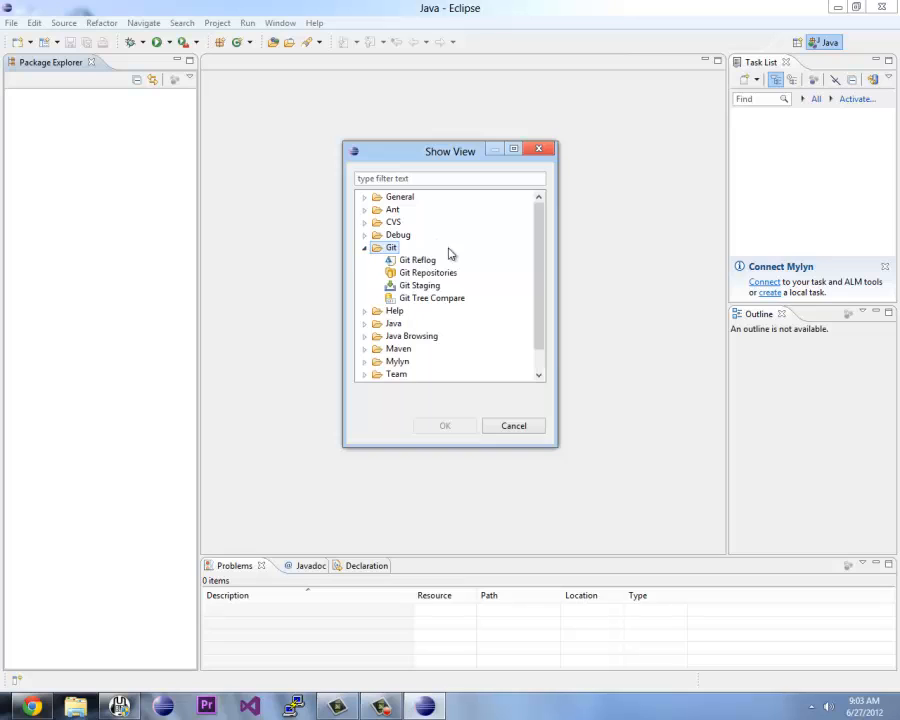
pyautogui.click(428, 272)
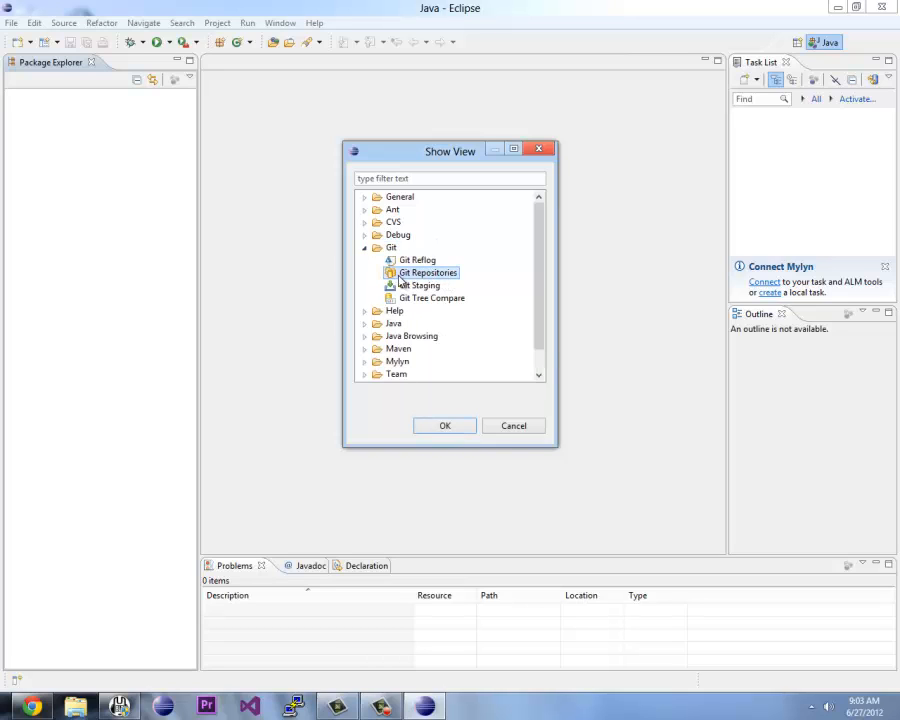
pyautogui.click(444, 424)
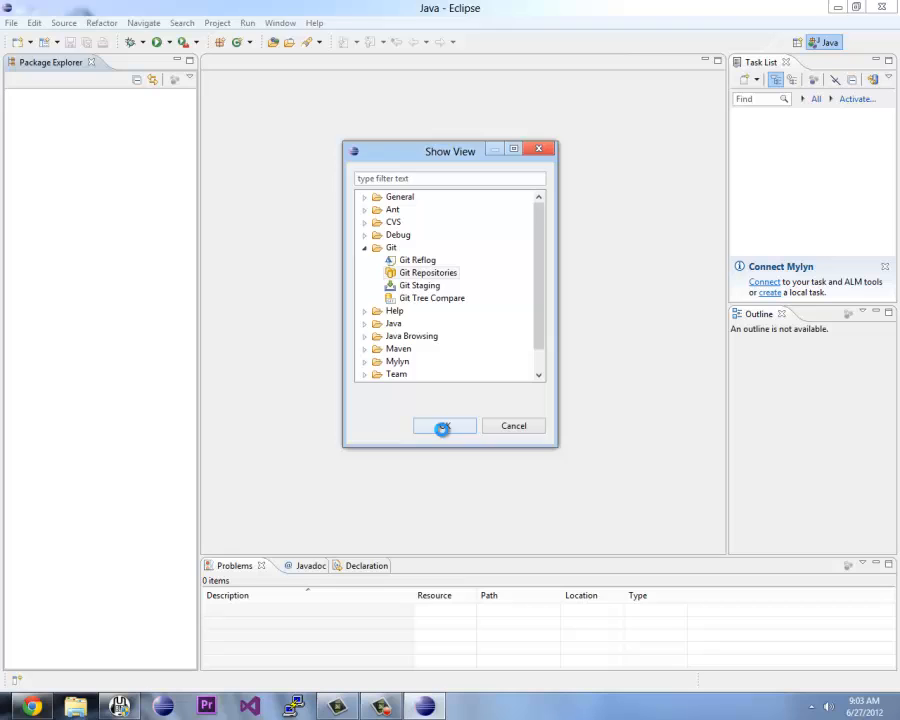
pyautogui.click(444, 424)
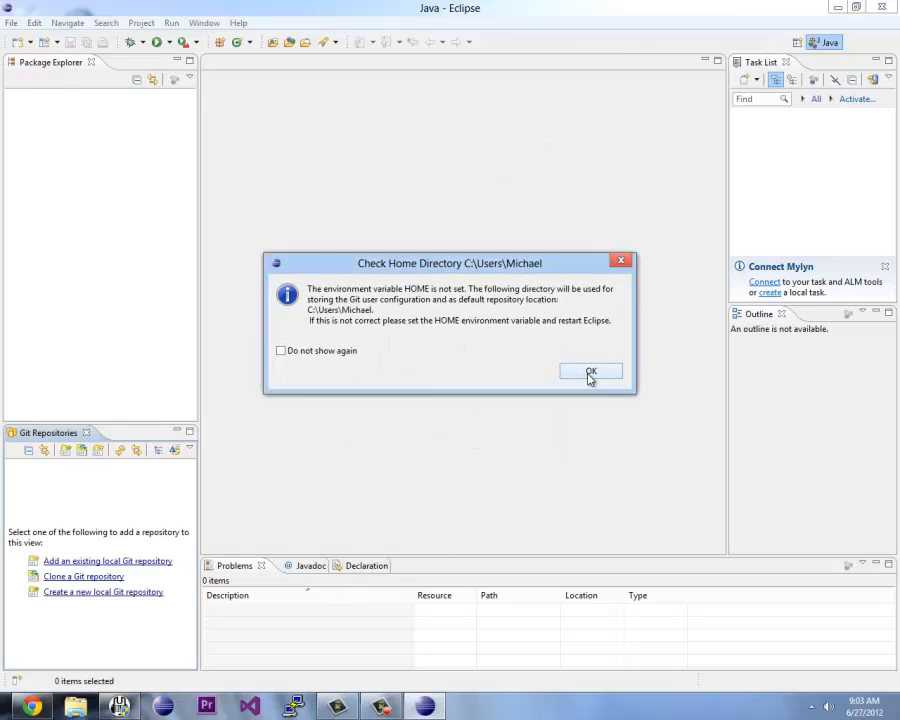
pyautogui.click(590, 370)
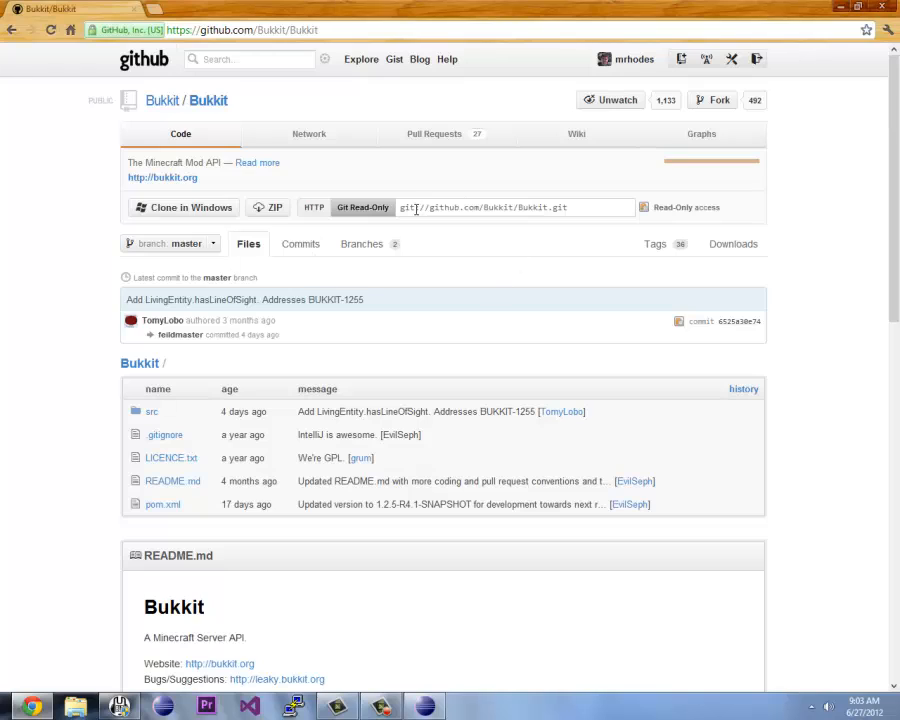
pyautogui.moveTo(64, 194)
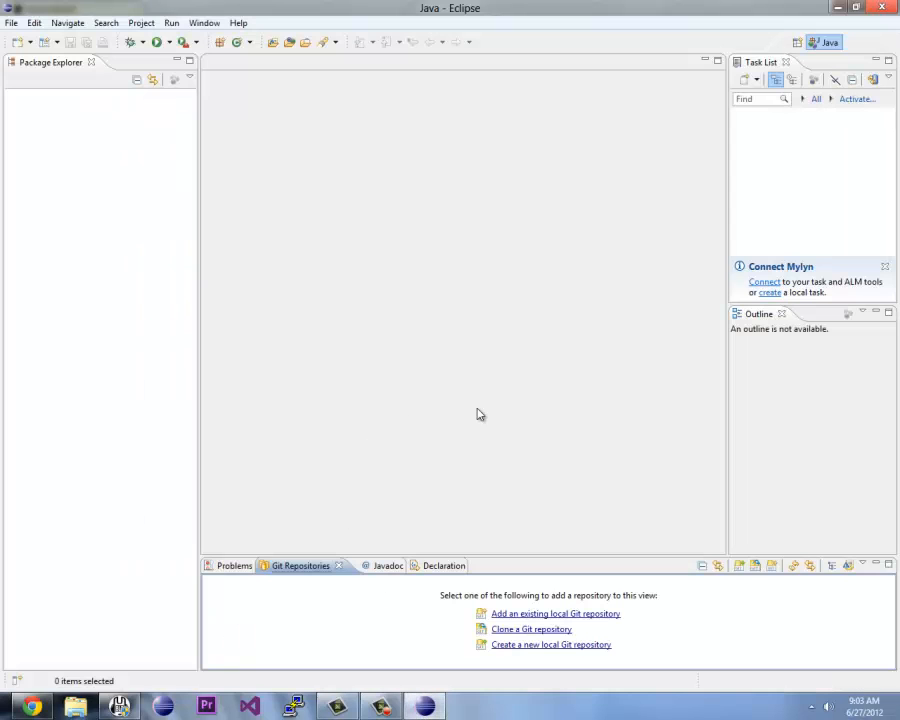
pyautogui.moveTo(338, 632)
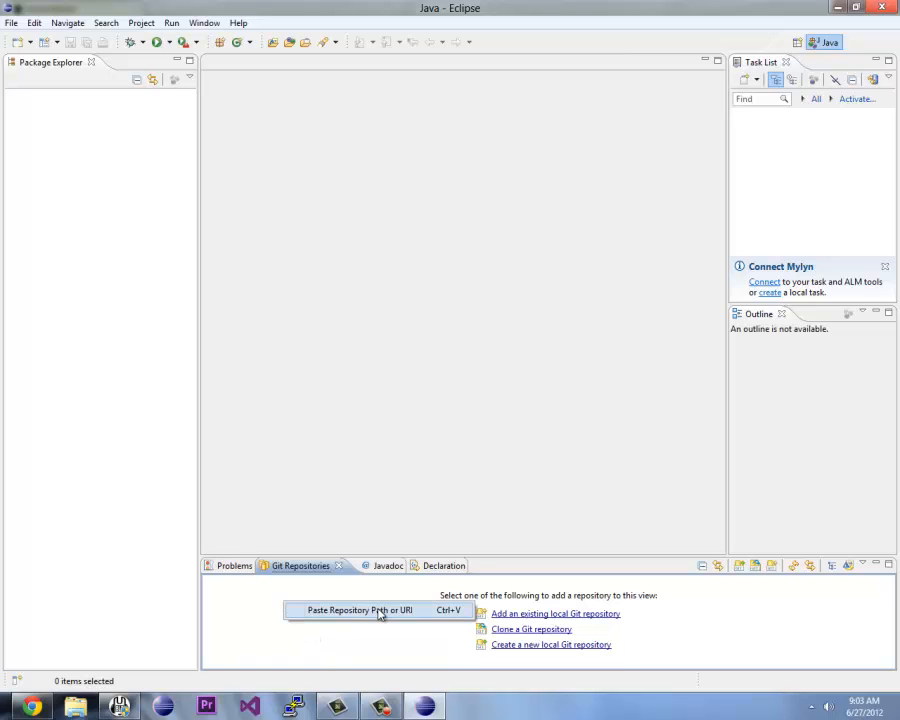
# Step: Clone the pasted Bukkit repository URI with both branches into local folder Bukkit2
pyautogui.click(360, 610)
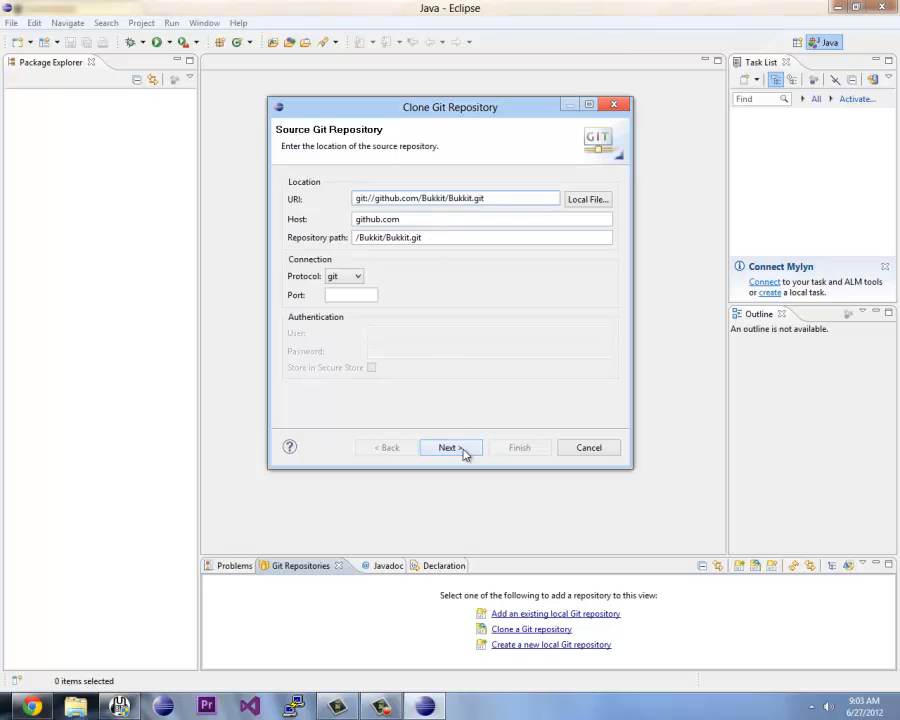
pyautogui.click(448, 448)
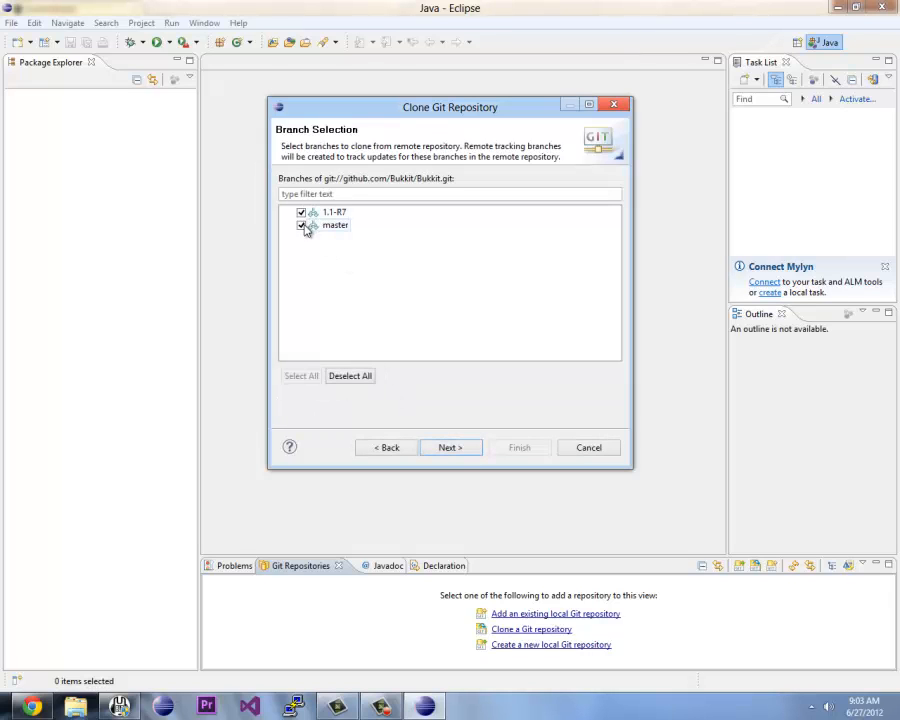
pyautogui.click(448, 448)
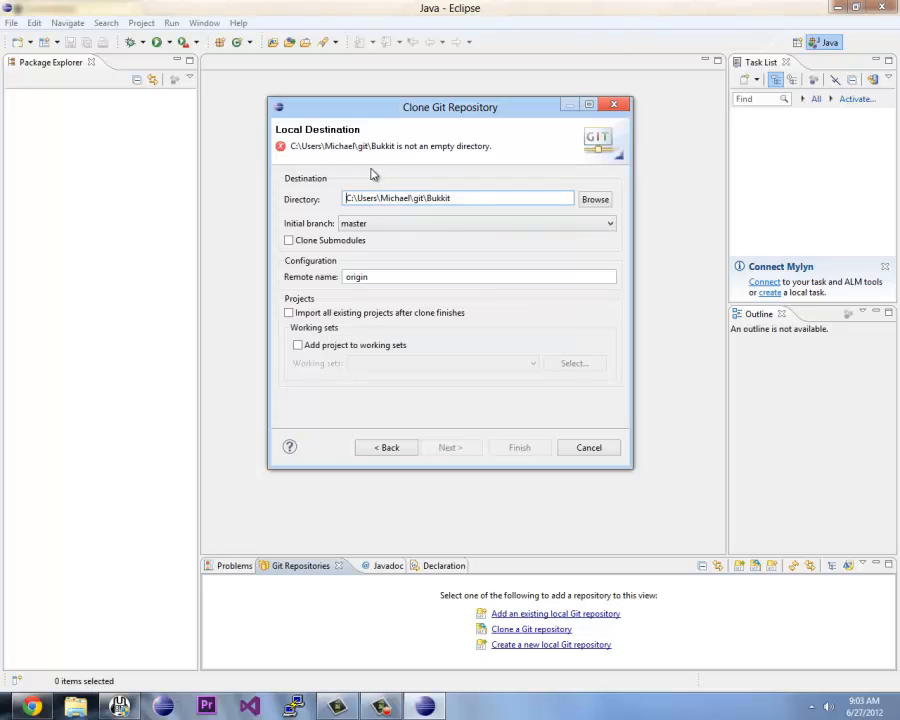
pyautogui.write('2')
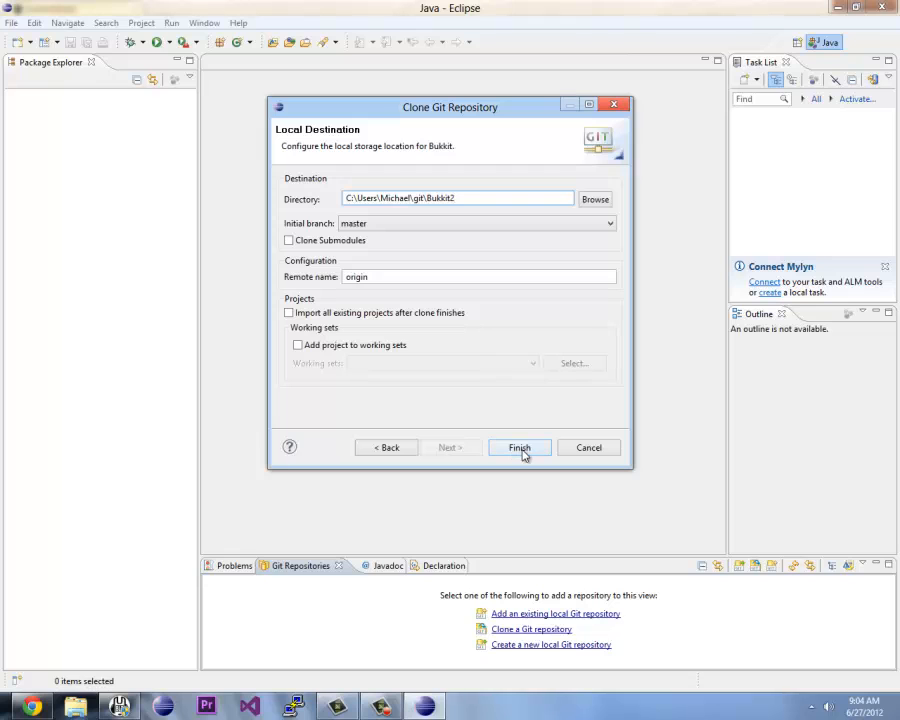
pyautogui.click(520, 448)
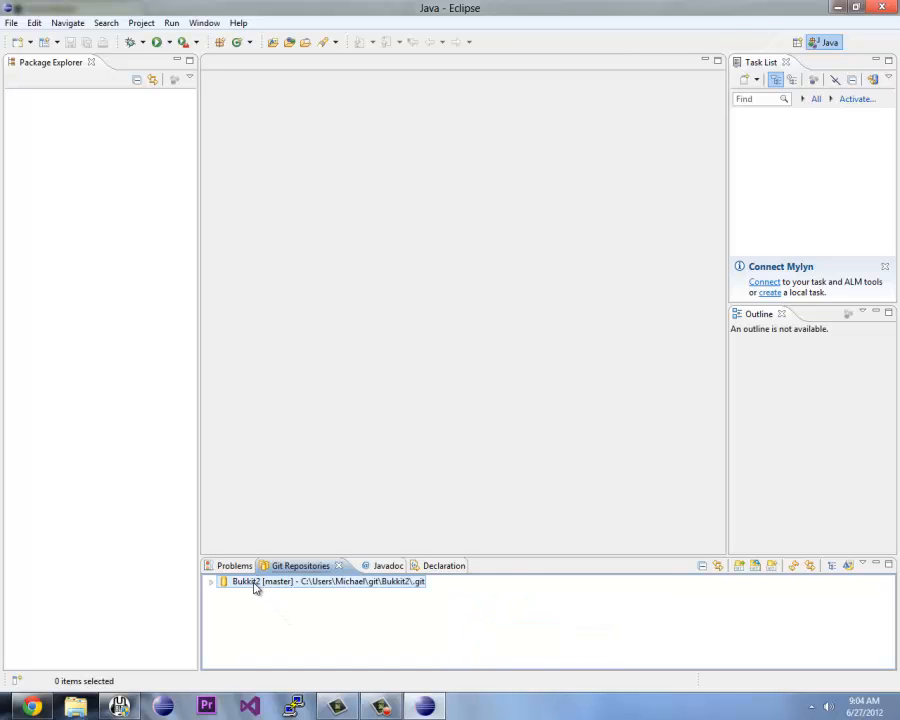
# Step: Expand Bukkit2 > Branches > Remote Tracking to reveal origin/master and origin/1.1-R7
pyautogui.click(212, 580)
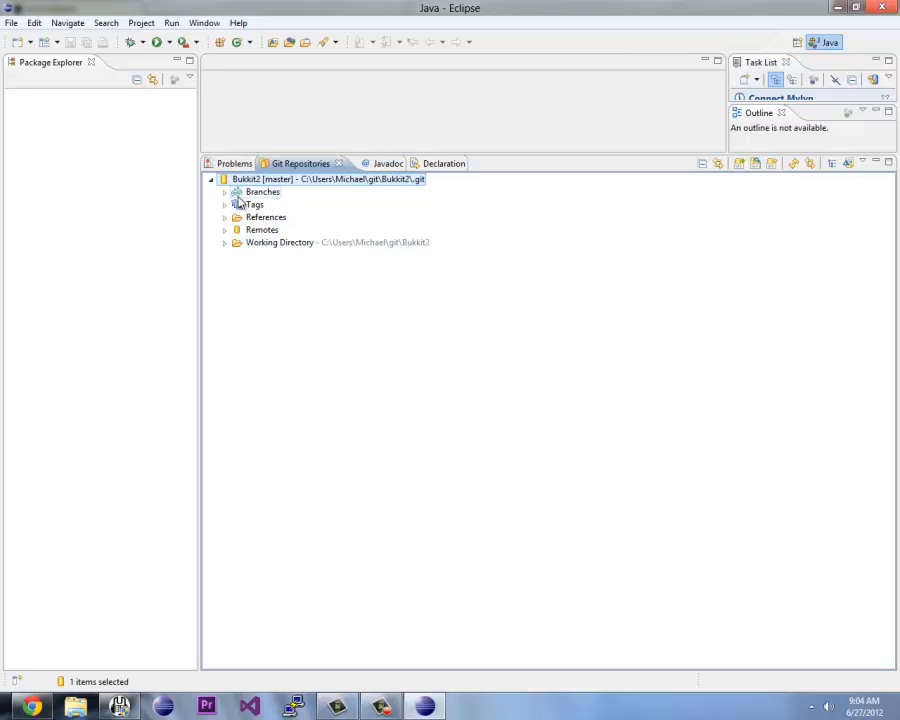
pyautogui.click(224, 192)
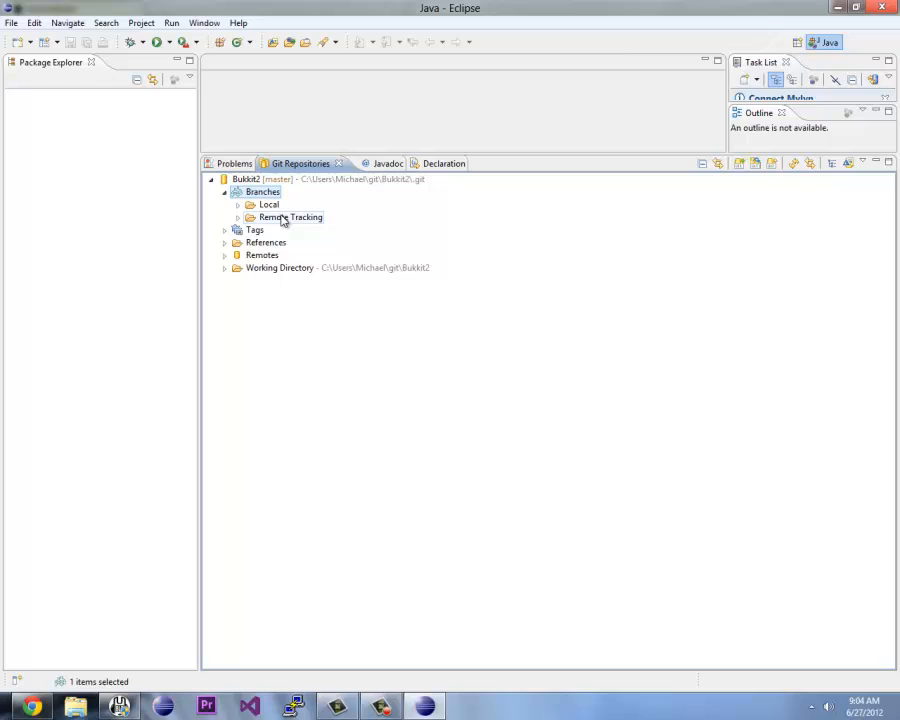
pyautogui.click(236, 216)
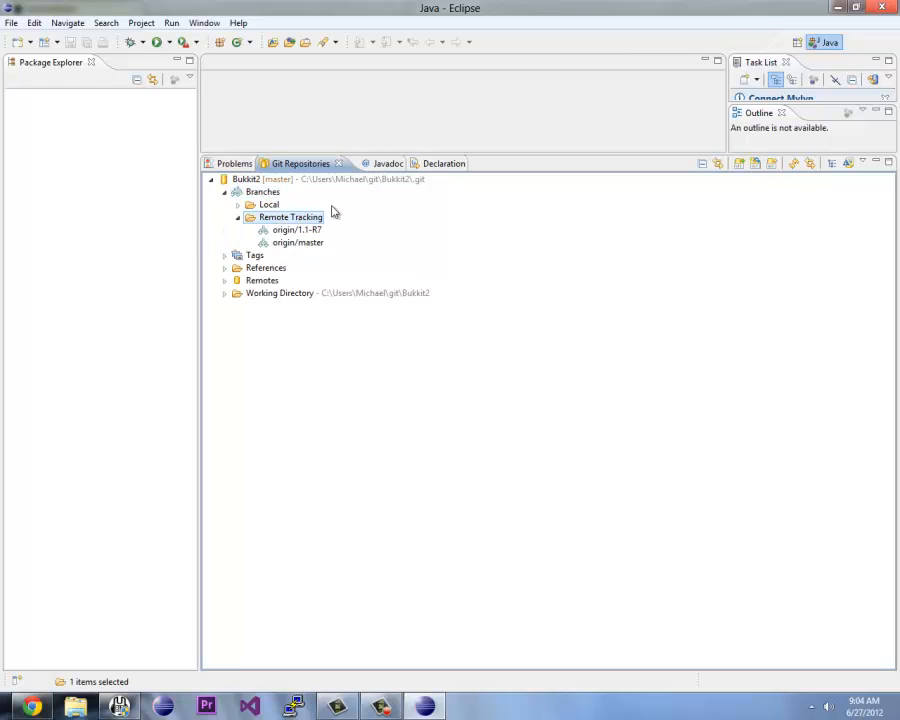
pyautogui.click(298, 242)
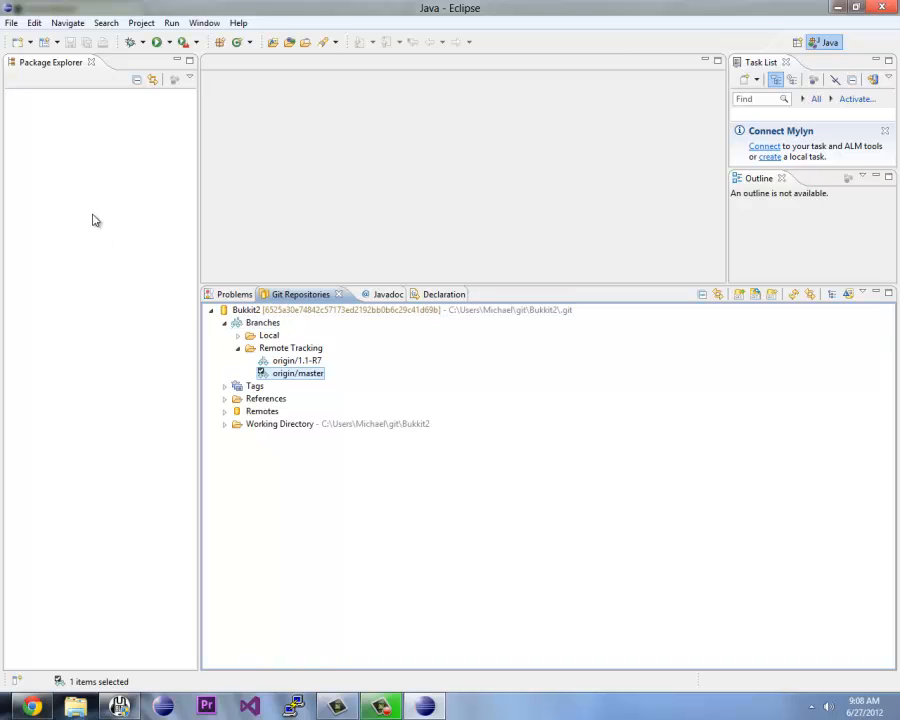
# Step: Start an Existing Maven Projects import with the git folder as root directory
pyautogui.rightClick(180, 180)
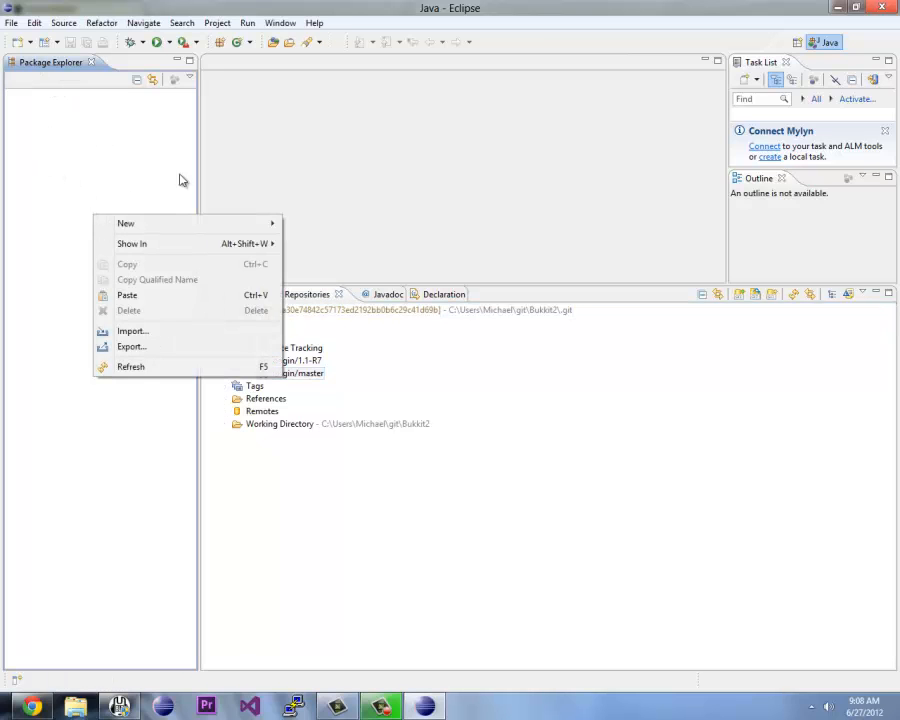
pyautogui.click(132, 330)
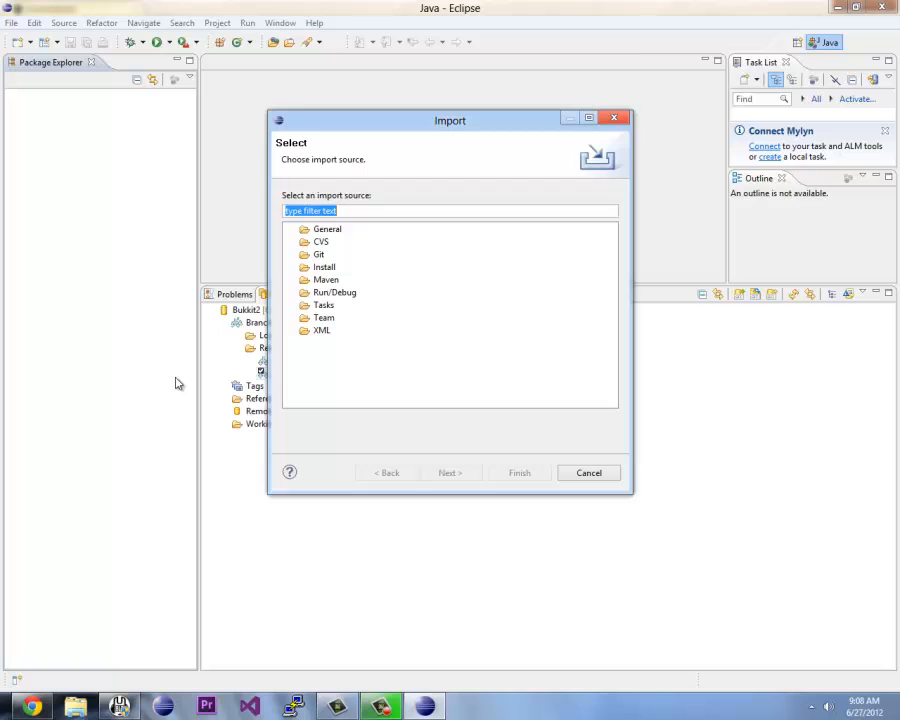
pyautogui.click(326, 280)
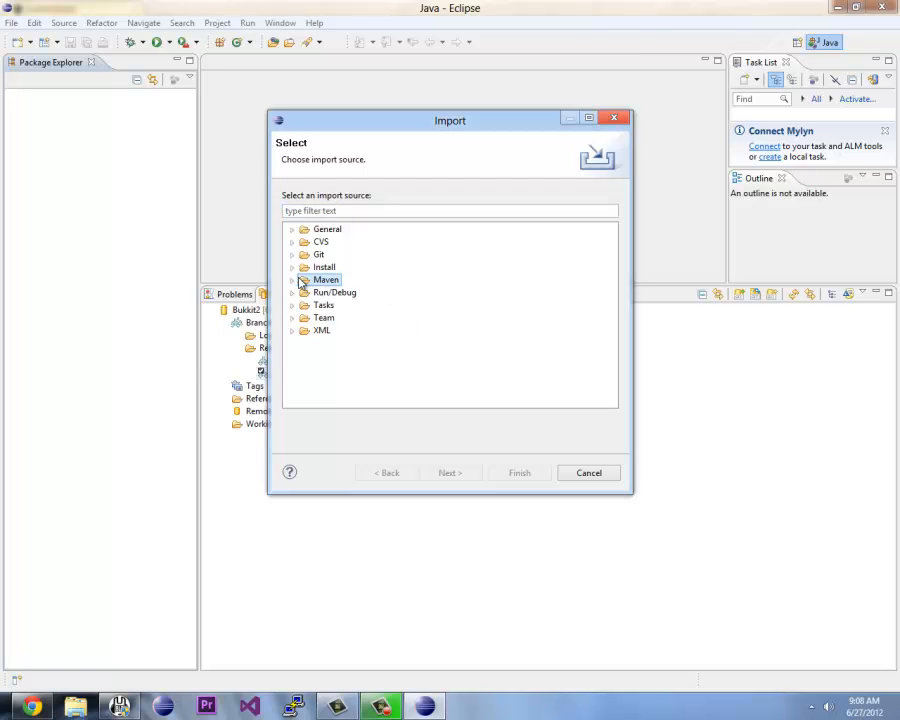
pyautogui.click(450, 472)
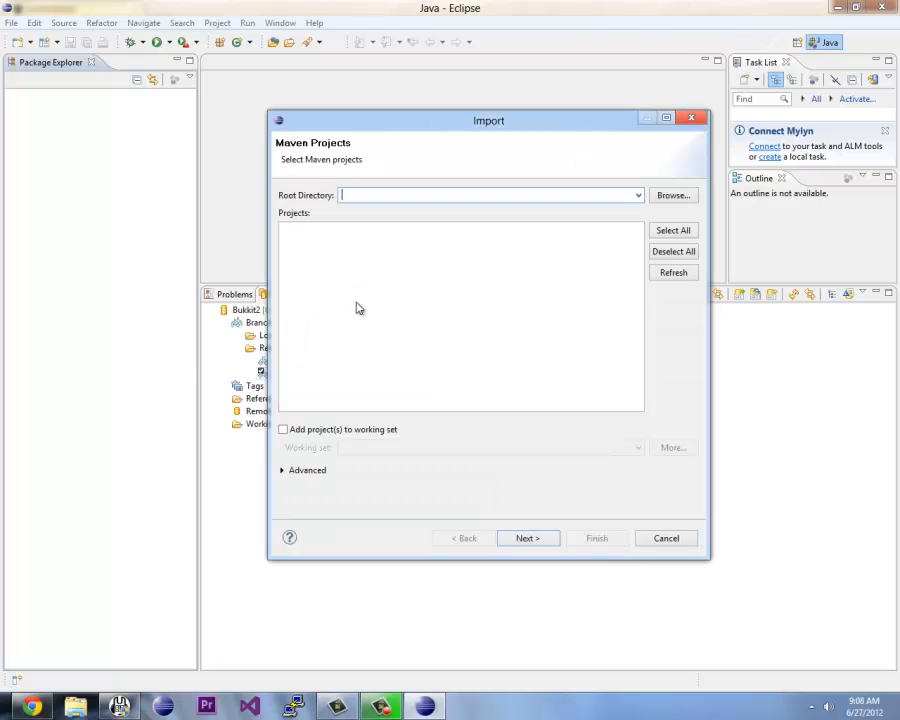
pyautogui.click(672, 196)
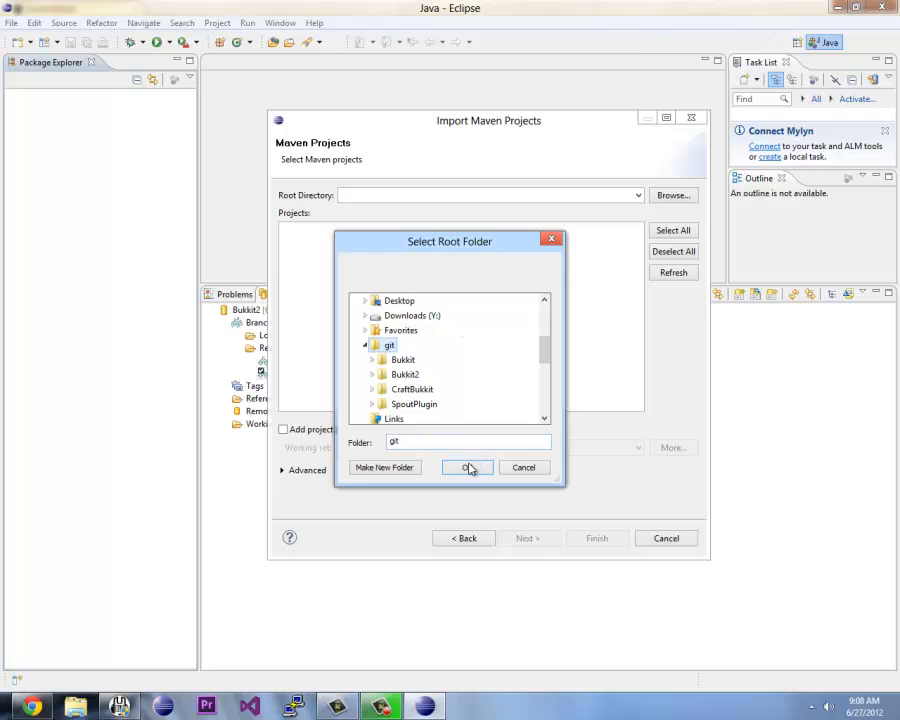
pyautogui.click(466, 468)
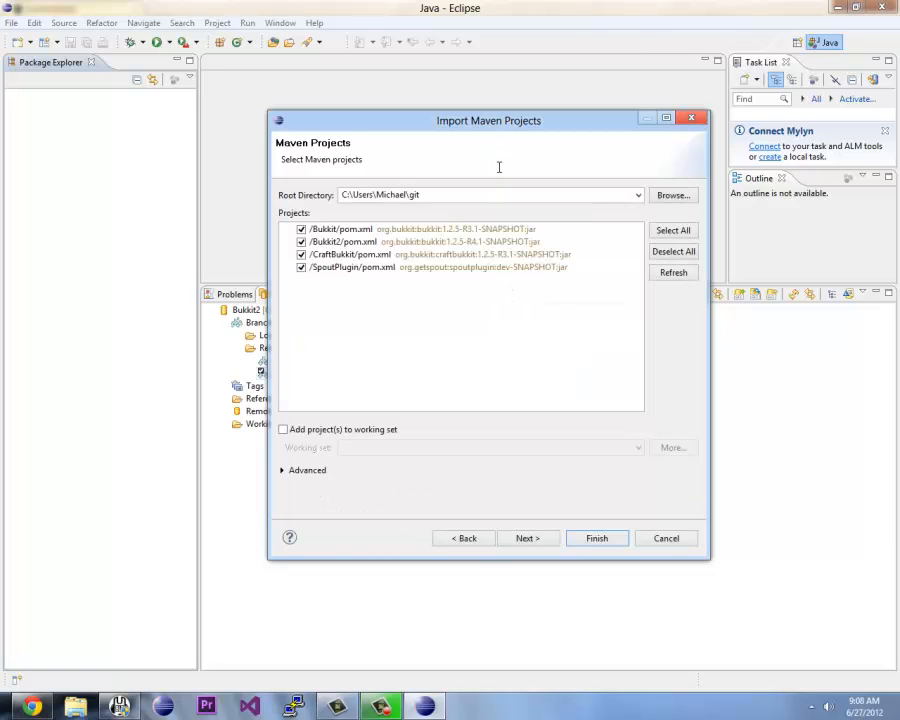
# Step: Deselect all found projects, keep only Bukkit2's pom checked and continue
pyautogui.click(300, 240)
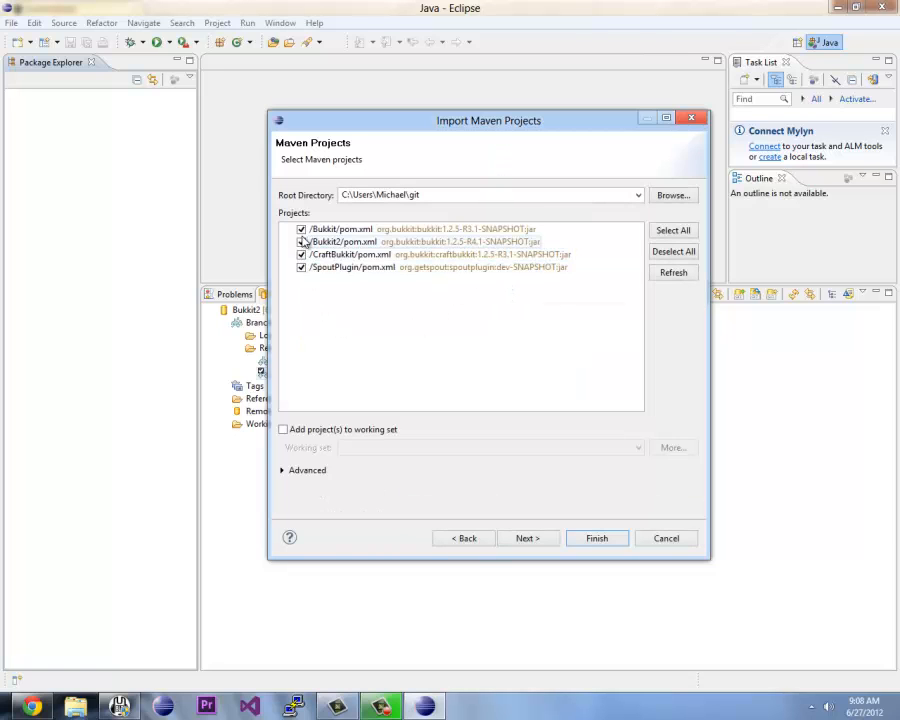
pyautogui.click(300, 228)
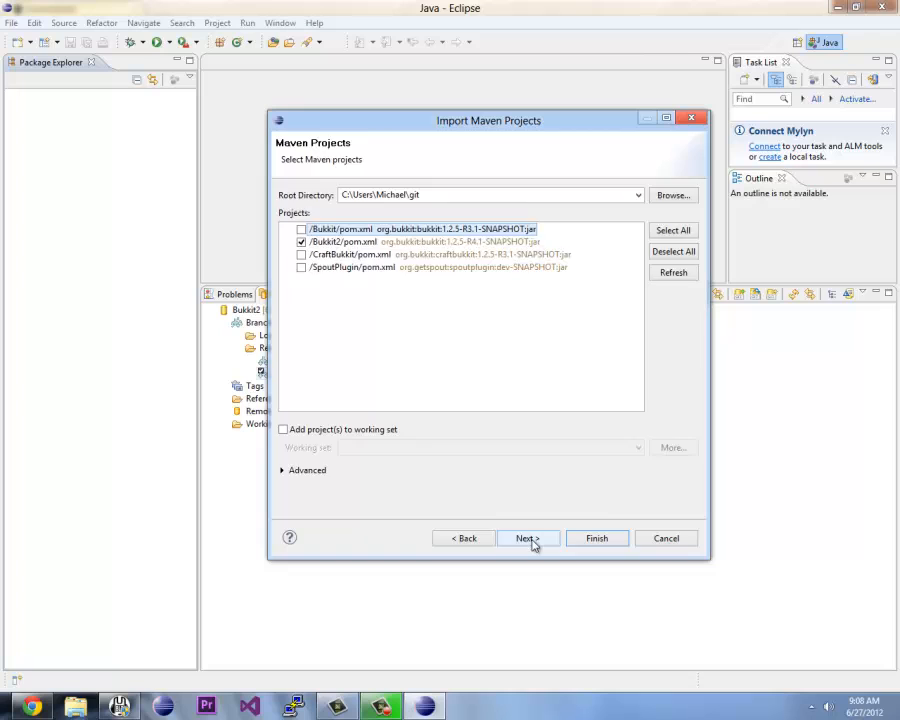
pyautogui.click(596, 538)
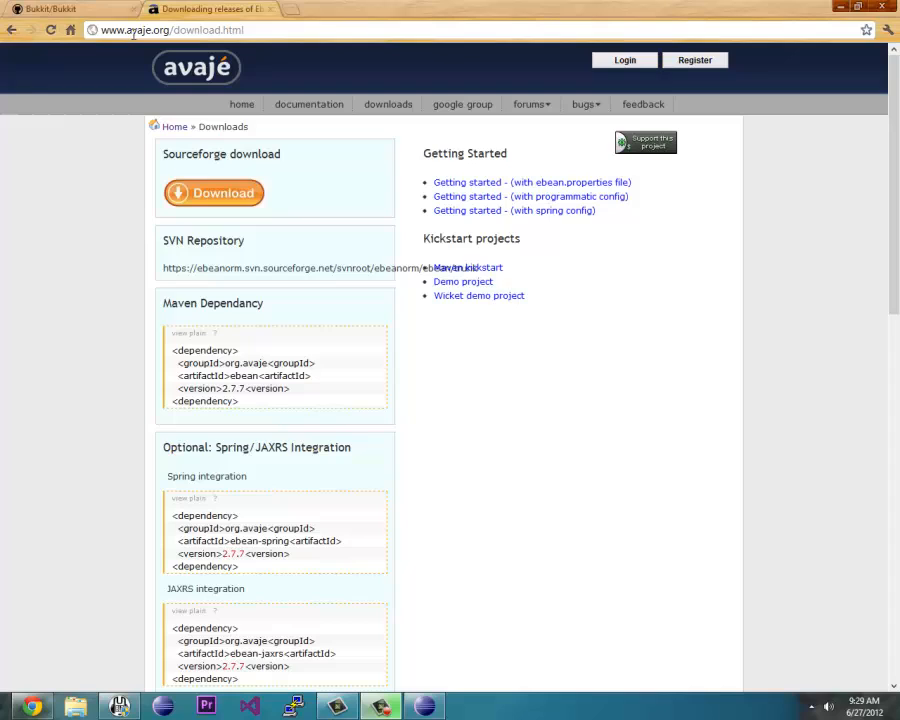
pyautogui.moveTo(192, 200)
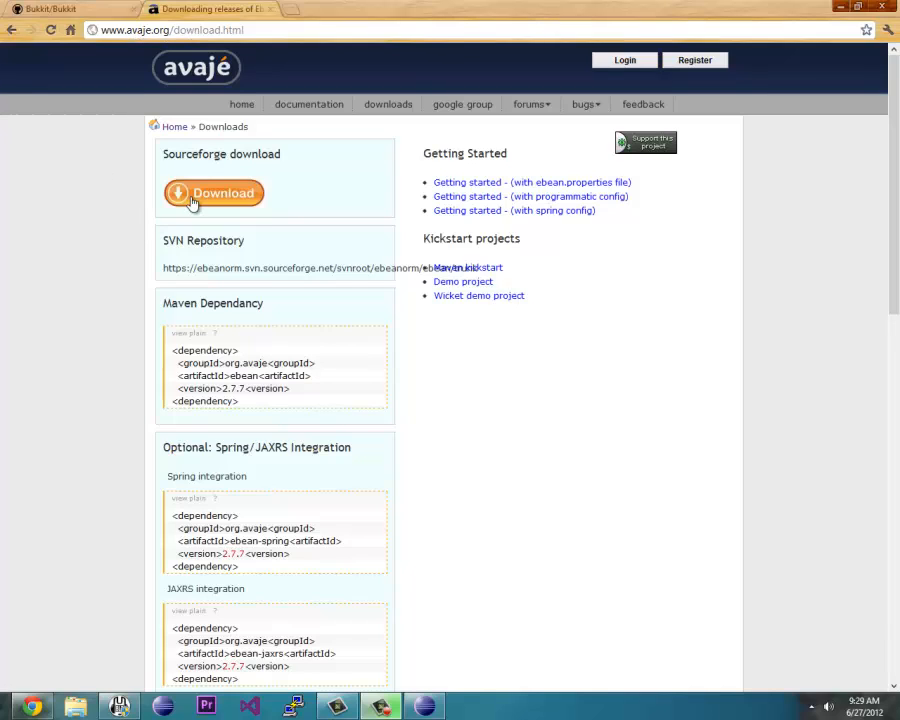
# Step: Follow the avaje.org Download link to SourceForge and download ebean-2.7.7.zip
pyautogui.click(212, 192)
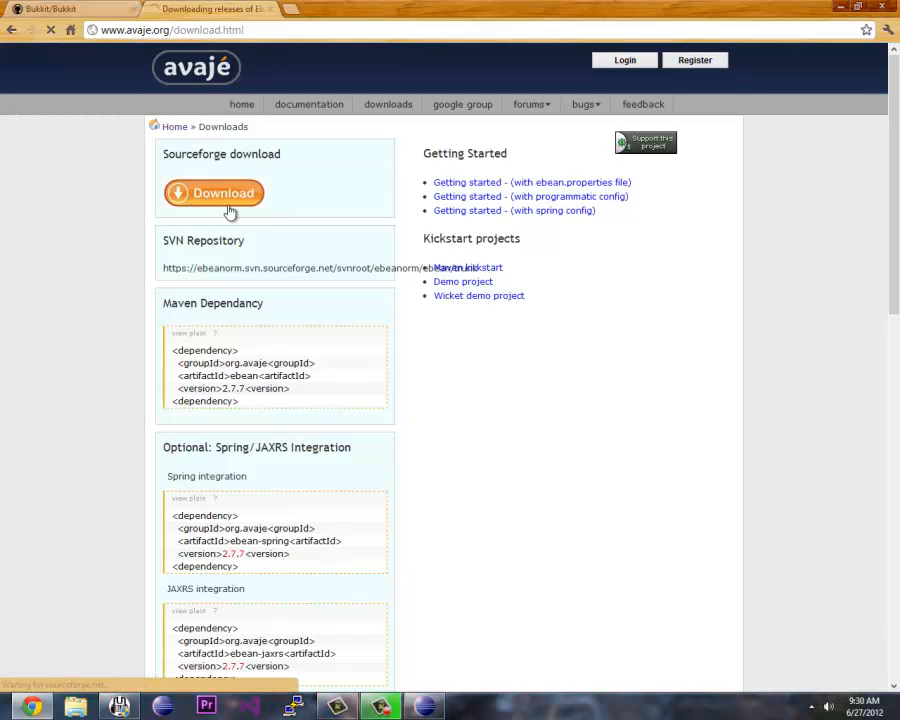
pyautogui.click(212, 192)
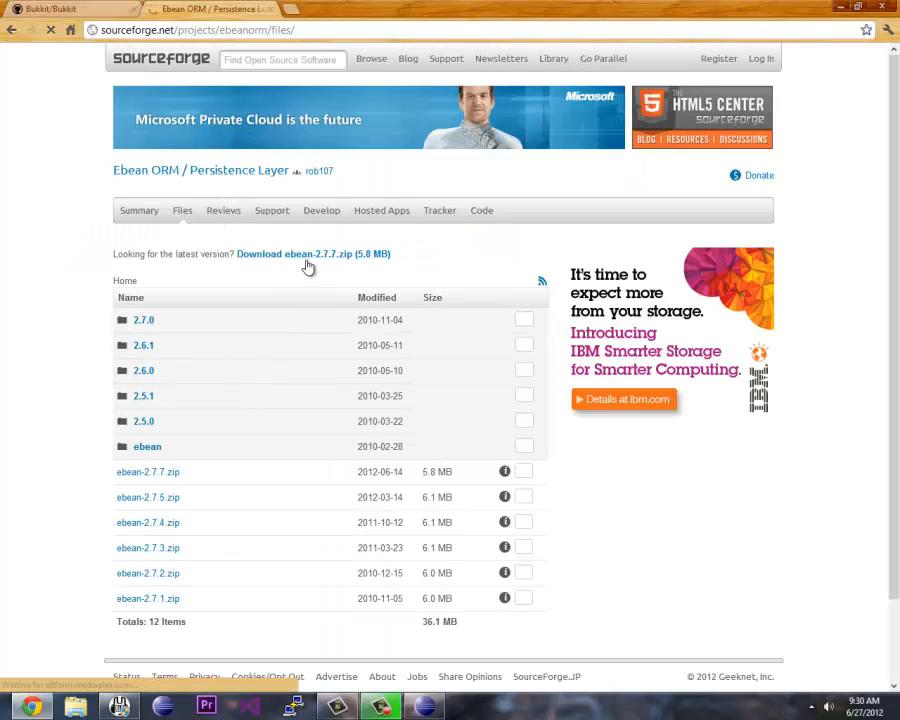
pyautogui.click(294, 252)
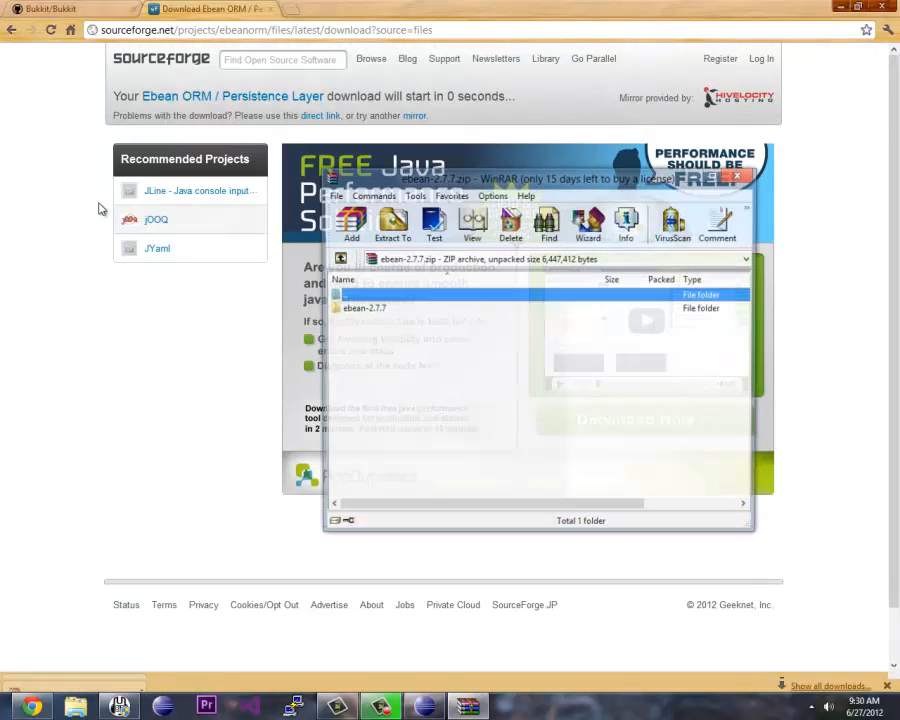
# Step: Extract the ebean-2.7.7 archive via Extract To into a folder under Desktop
pyautogui.click(392, 222)
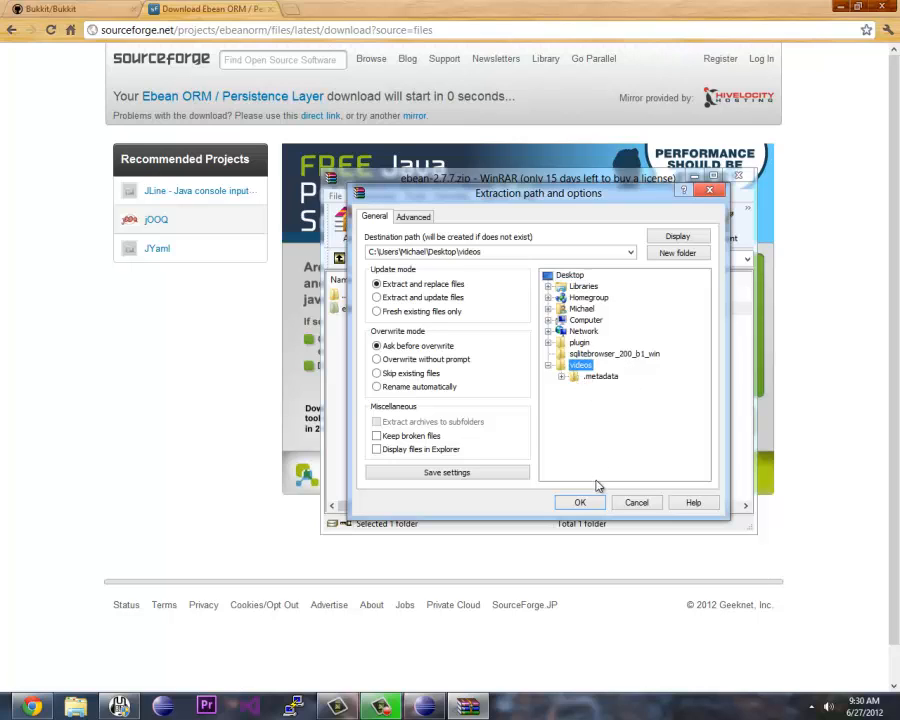
pyautogui.click(500, 252)
pyautogui.write('\\libs')
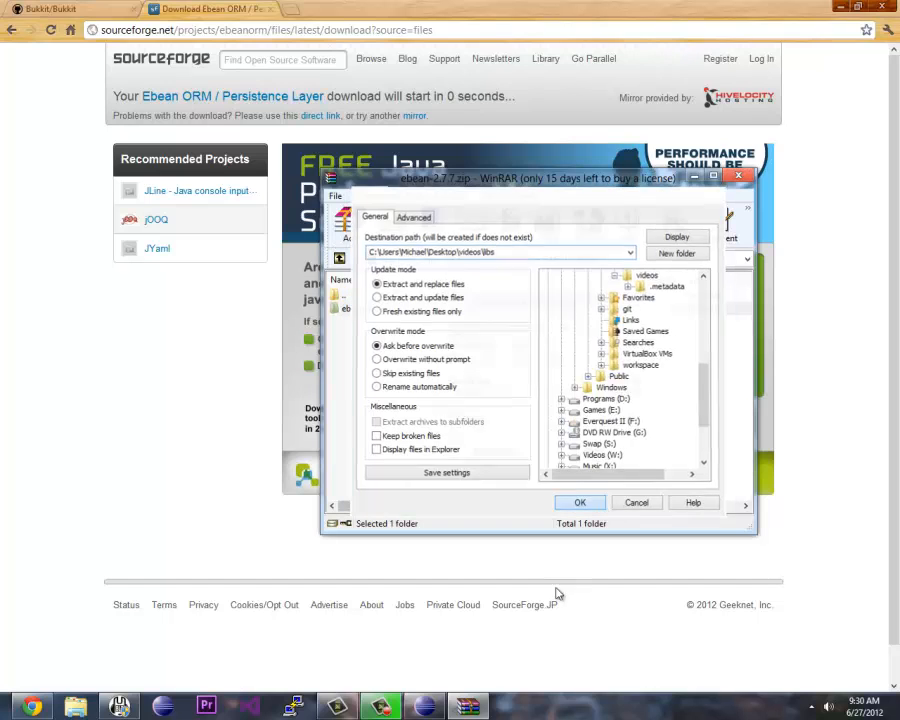
pyautogui.click(580, 502)
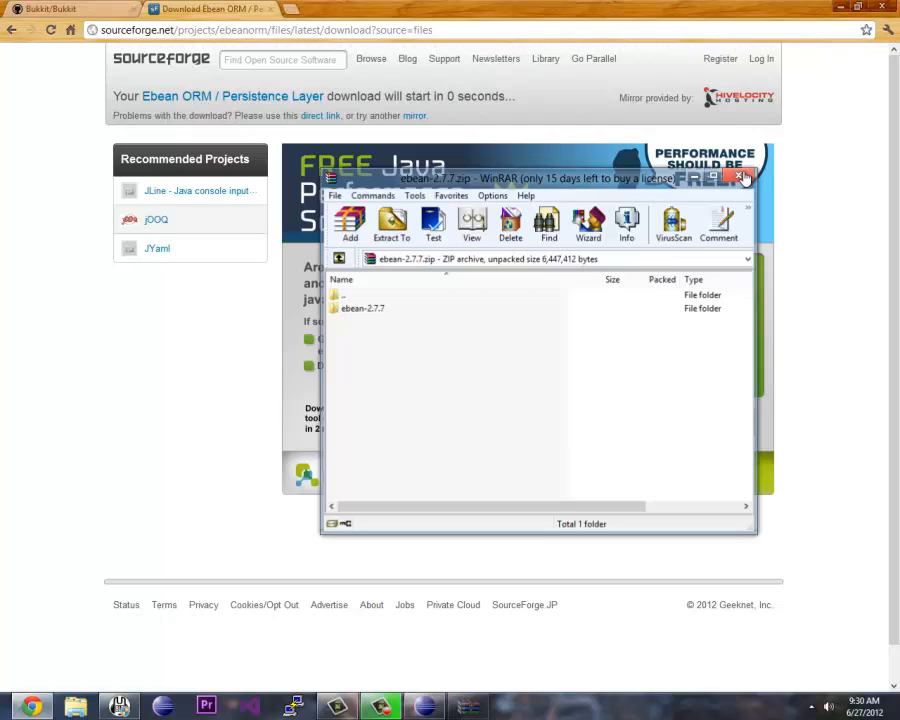
pyautogui.click(56, 8)
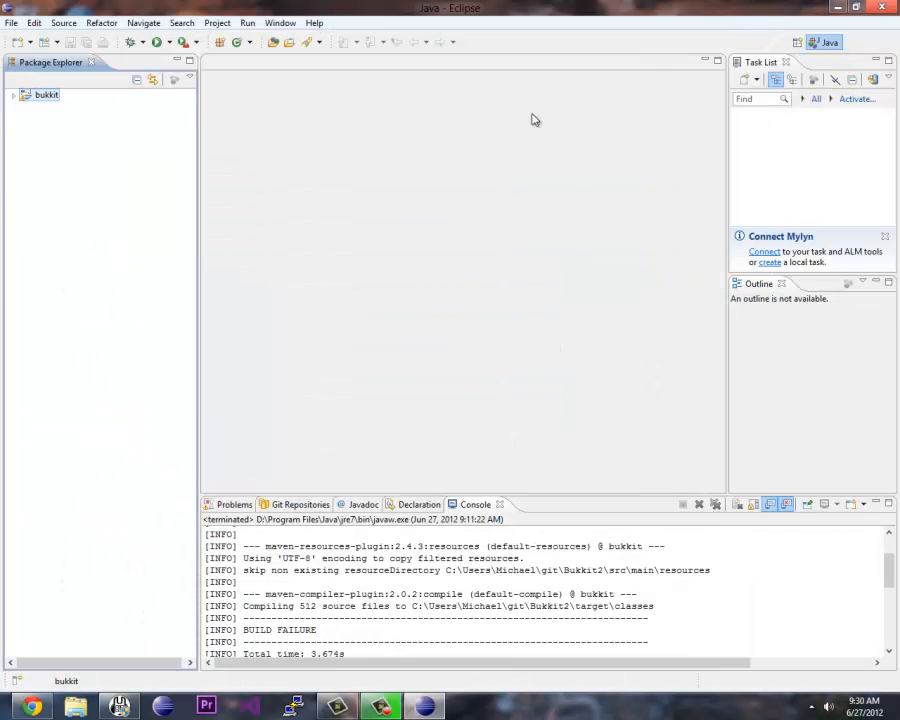
pyautogui.moveTo(110, 274)
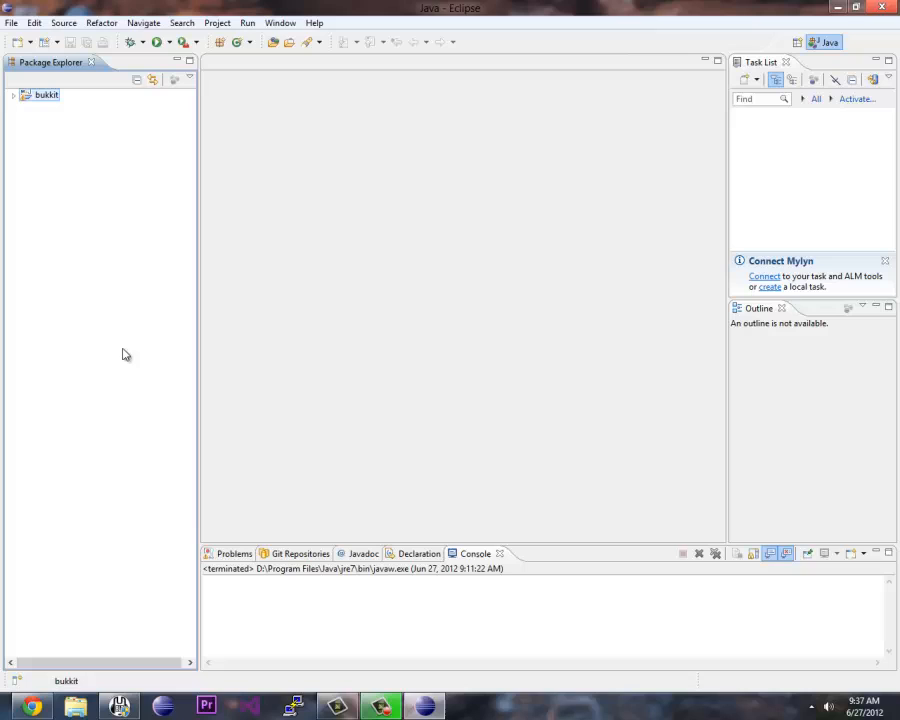
pyautogui.moveTo(376, 392)
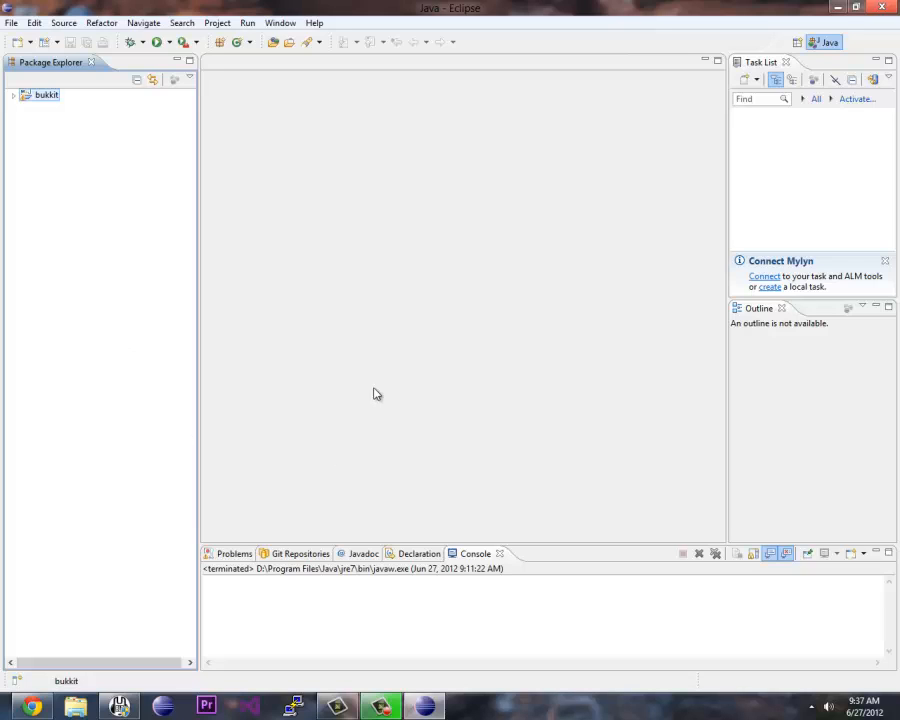
pyautogui.moveTo(384, 418)
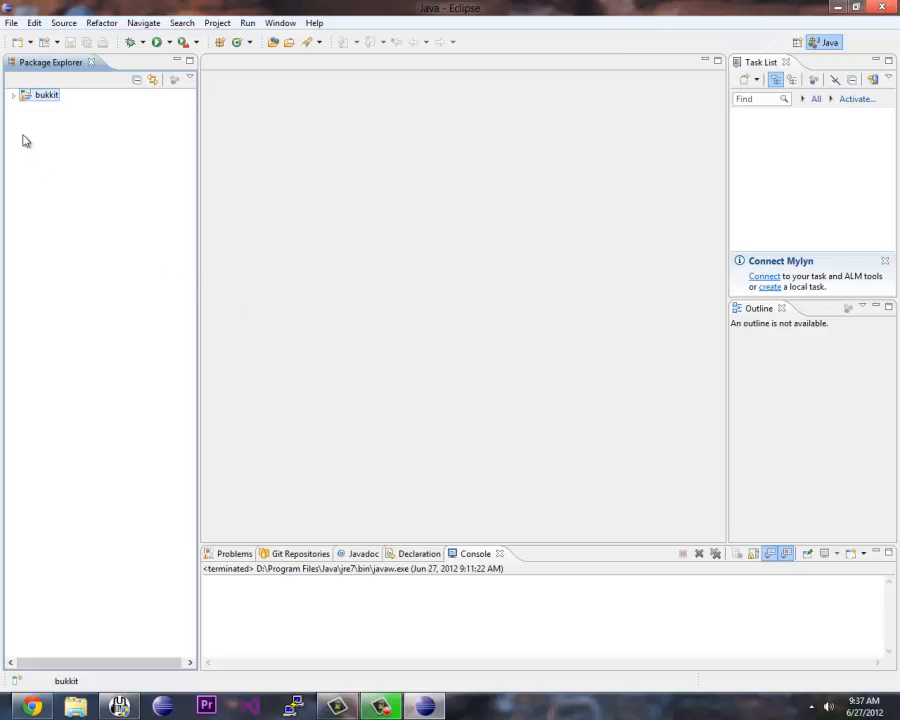
pyautogui.moveTo(216, 436)
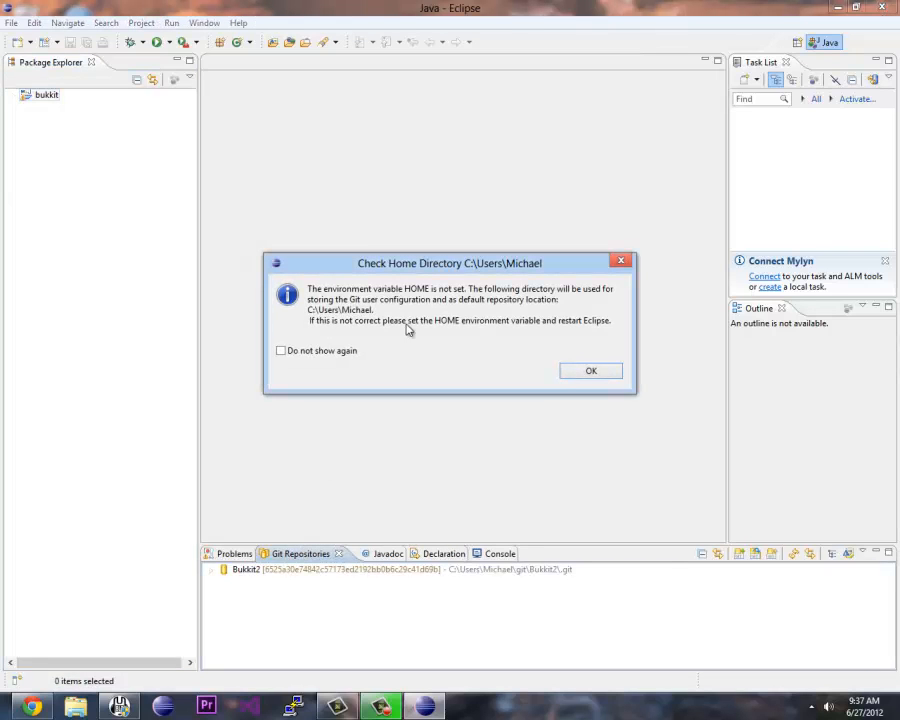
# Step: Suppress the Check Home Directory warning with 'Do not show again' and return to Package Explorer
pyautogui.click(280, 350)
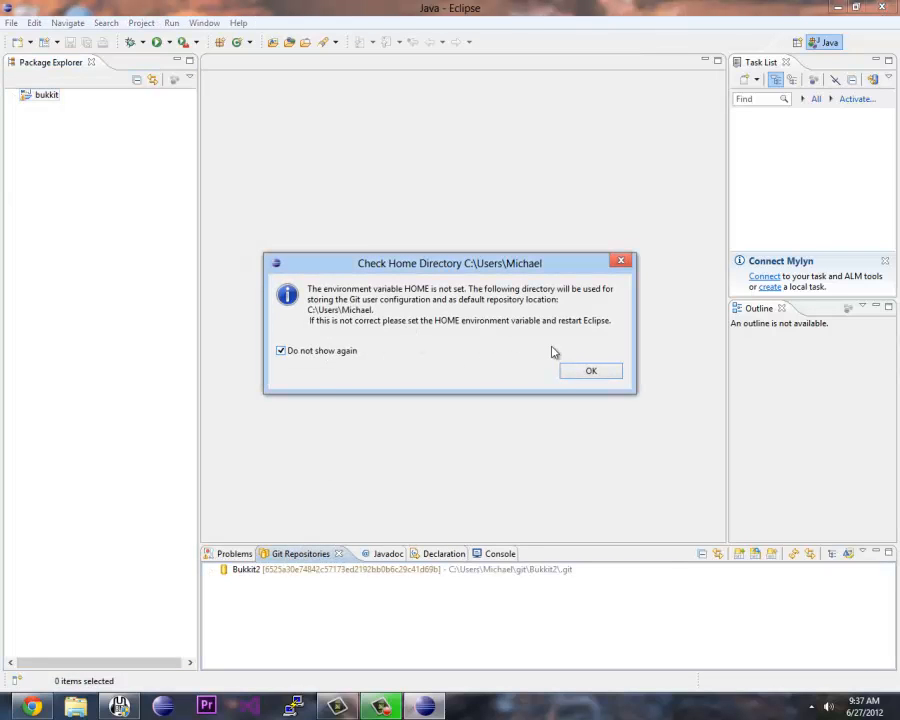
pyautogui.click(590, 370)
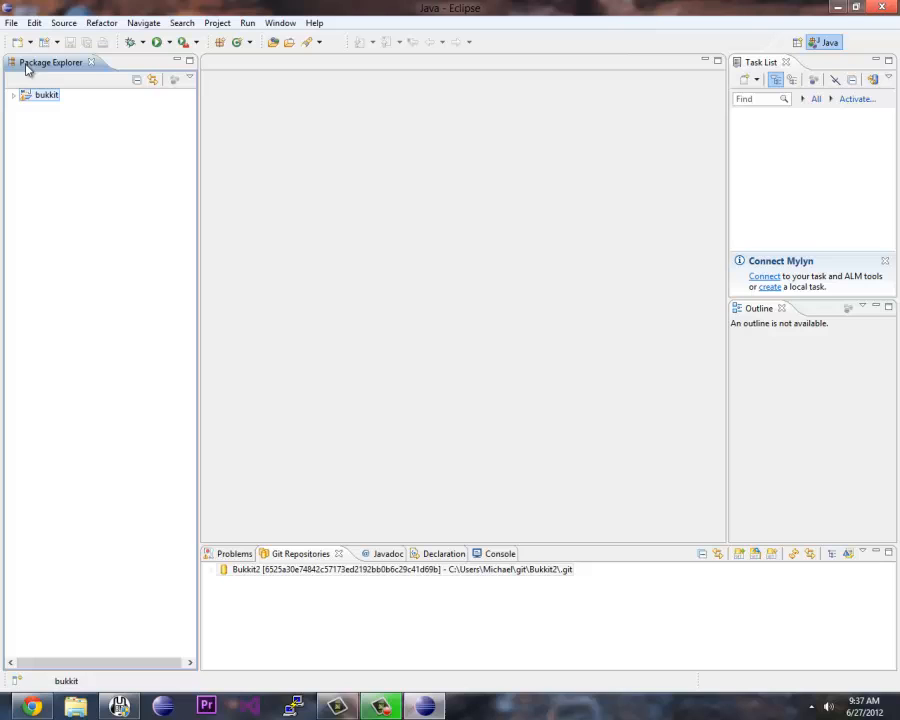
pyautogui.click(14, 94)
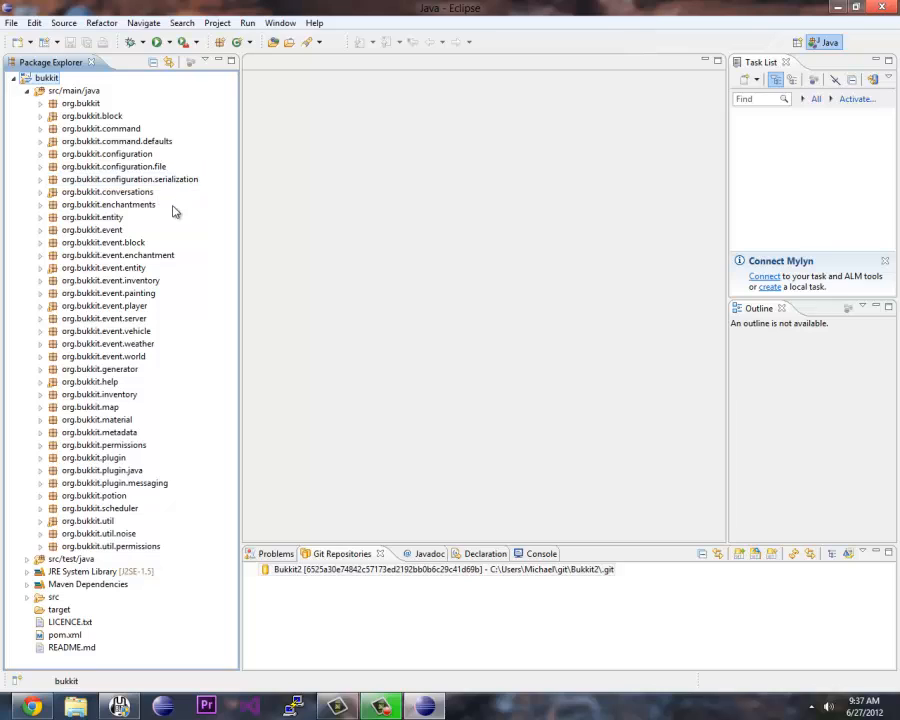
pyautogui.moveTo(174, 212)
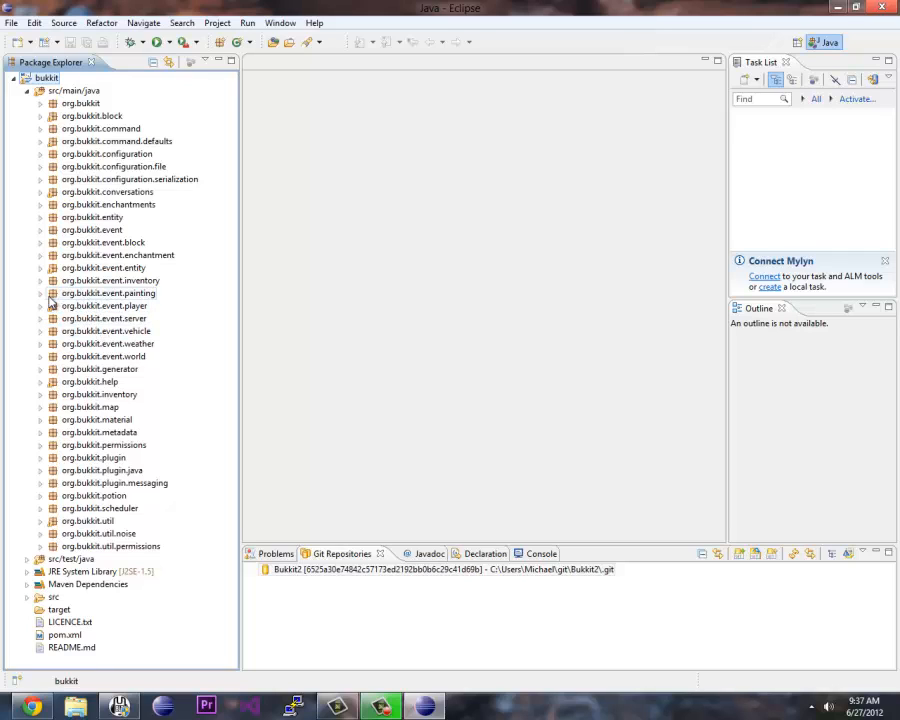
# Step: Peek inside org.bukkit.event.painting, then collapse it and the src/main/java package list
pyautogui.click(40, 292)
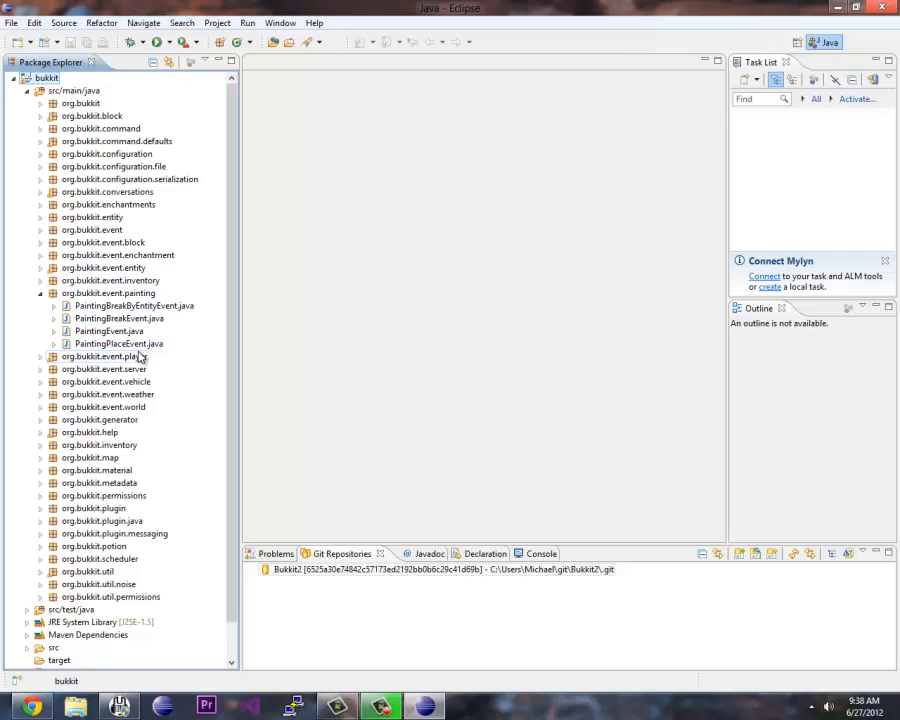
pyautogui.click(40, 292)
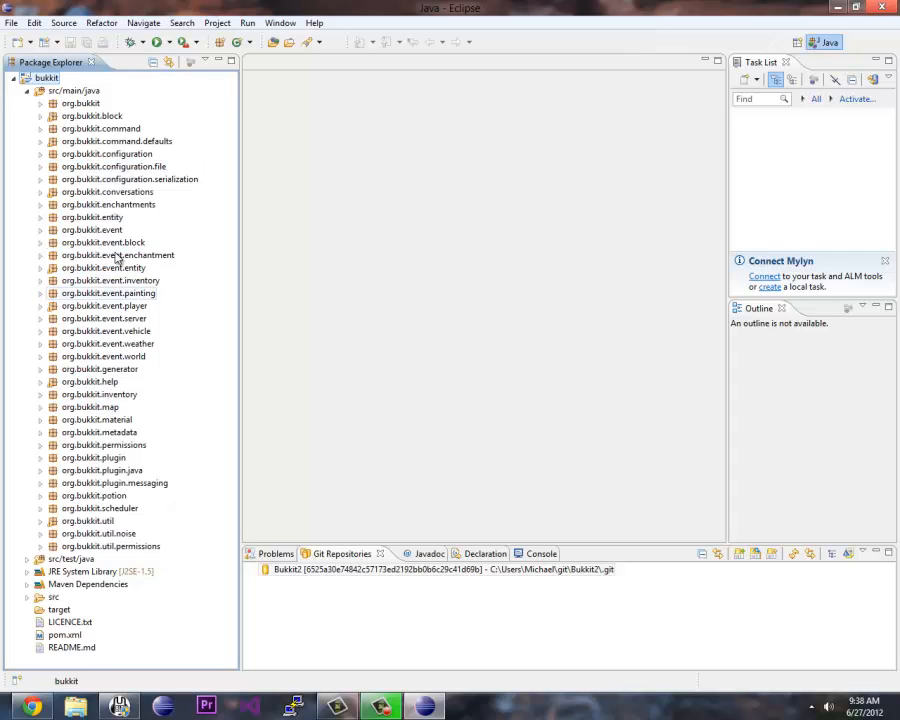
pyautogui.click(28, 90)
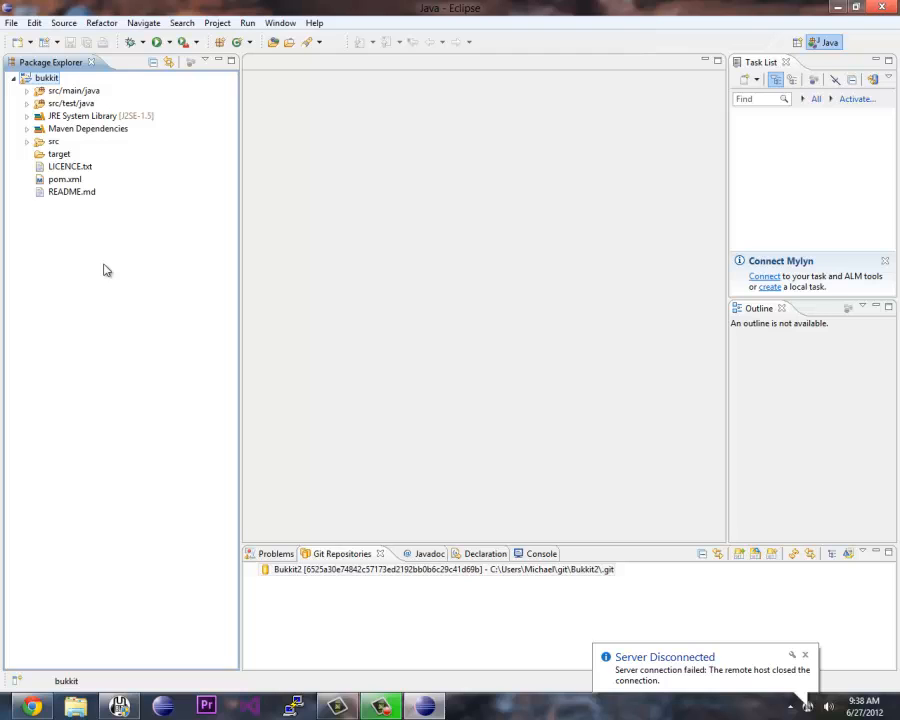
pyautogui.moveTo(144, 486)
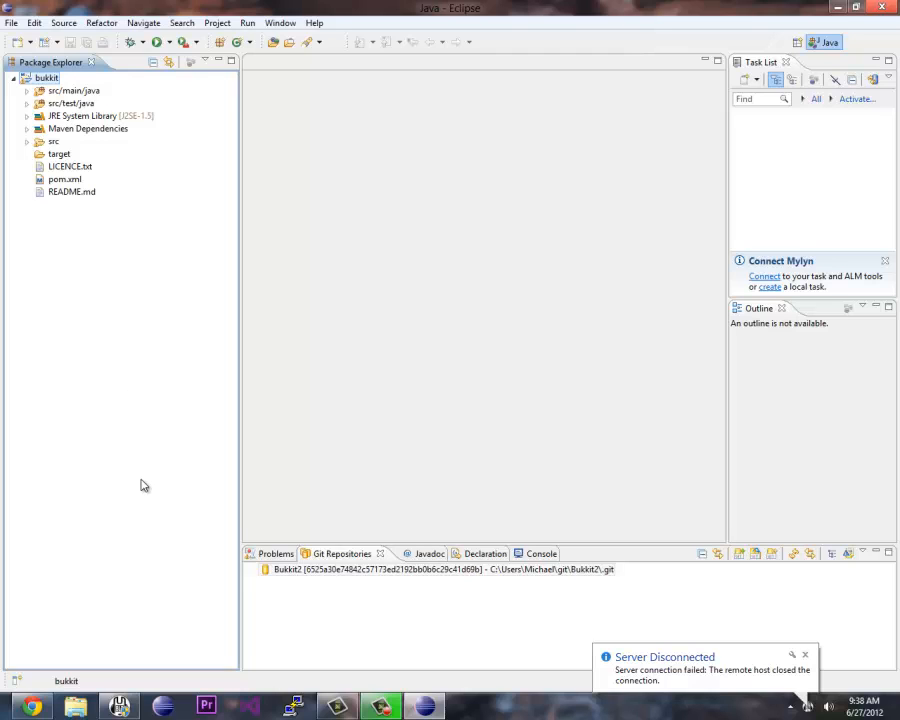